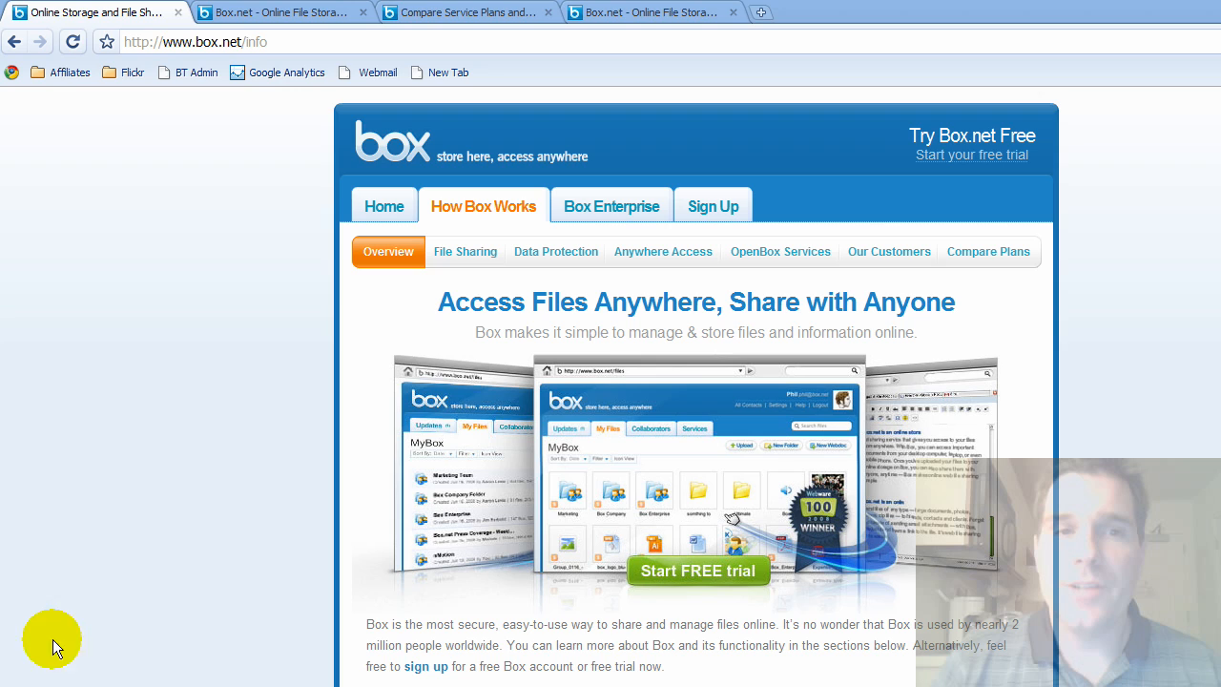
mouse_move(85, 539)
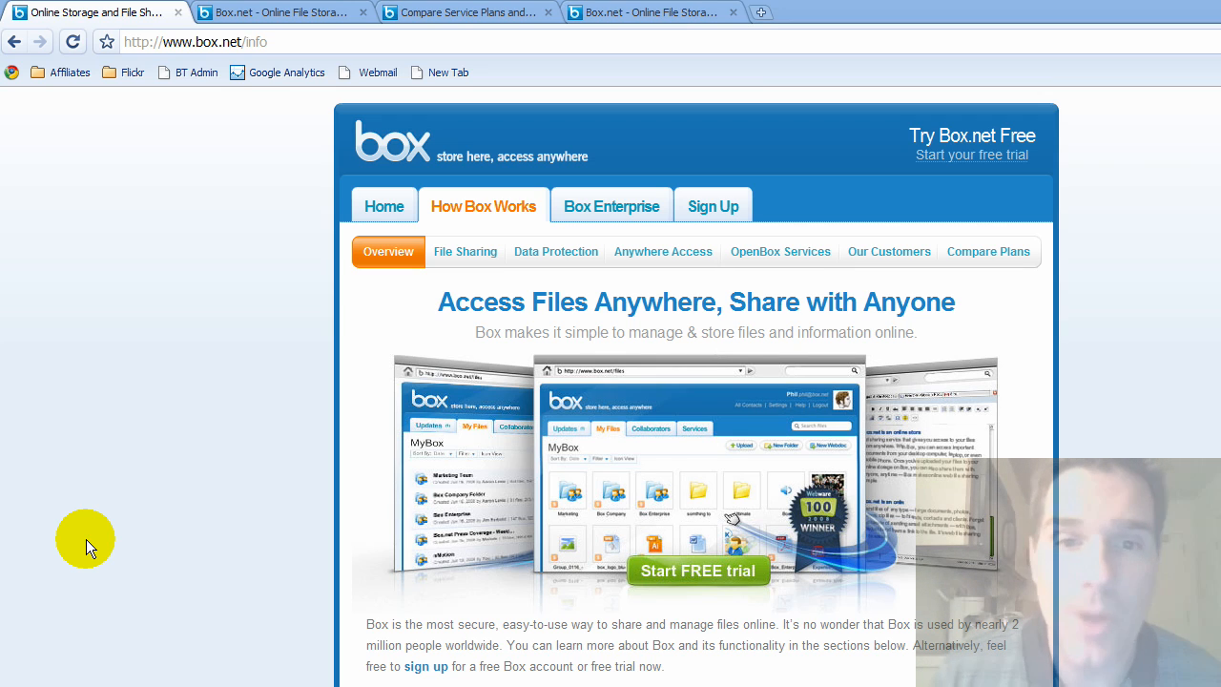
mouse_move(47, 491)
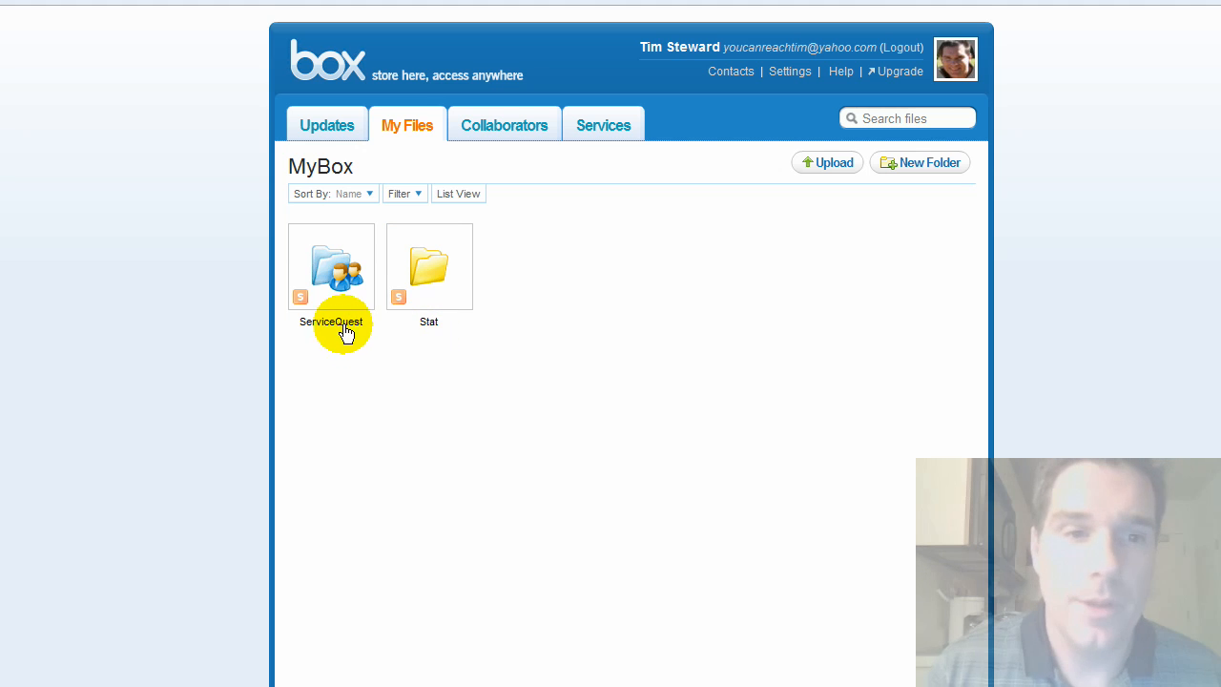
Open the ServiceQuest folder and show the Customer Facing folder's action menu
double_click(331, 266)
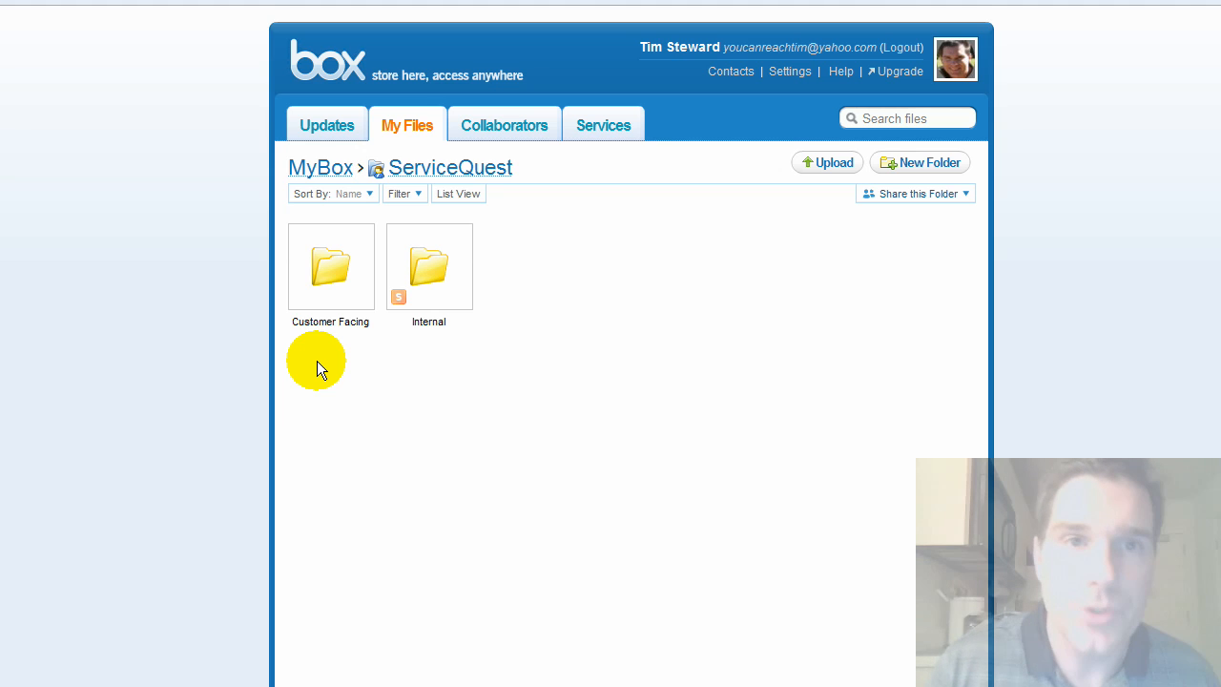
mouse_move(314, 314)
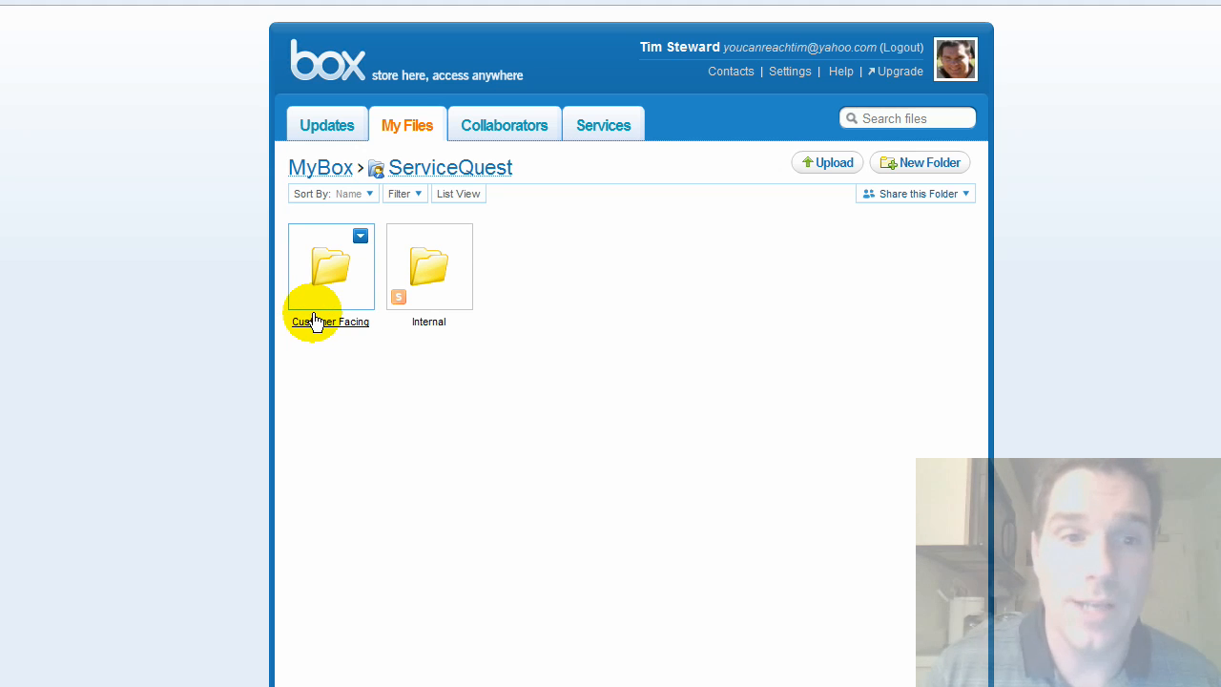
left_click(361, 236)
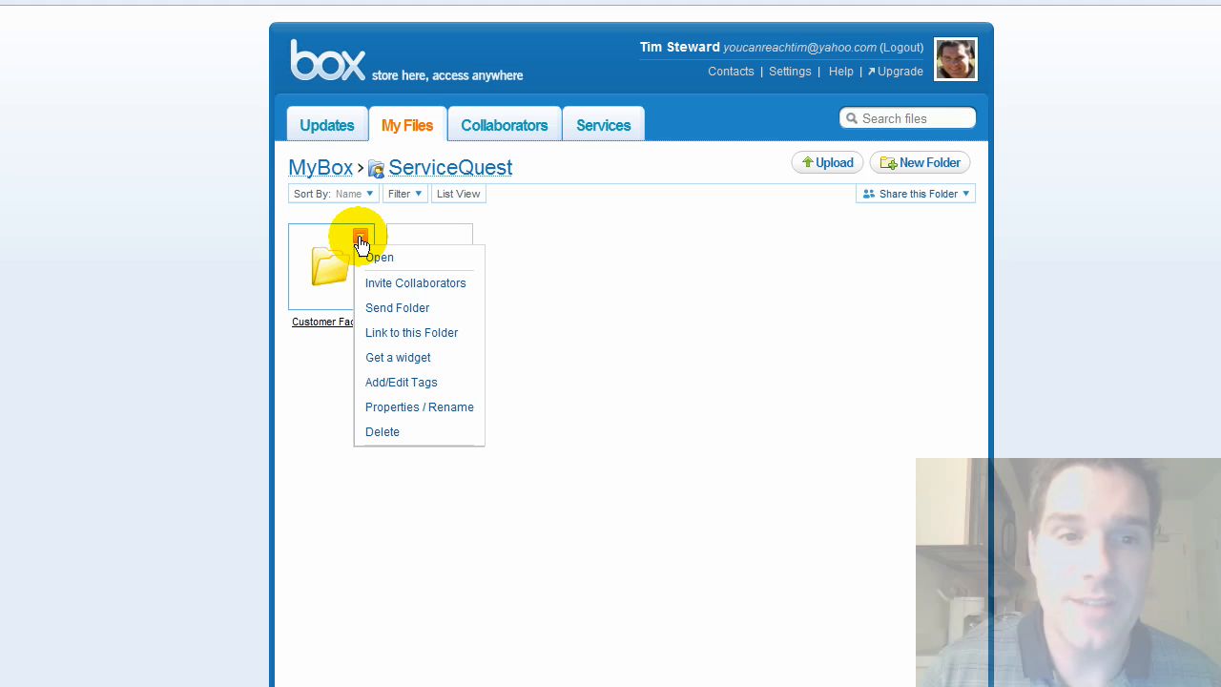
mouse_move(372, 286)
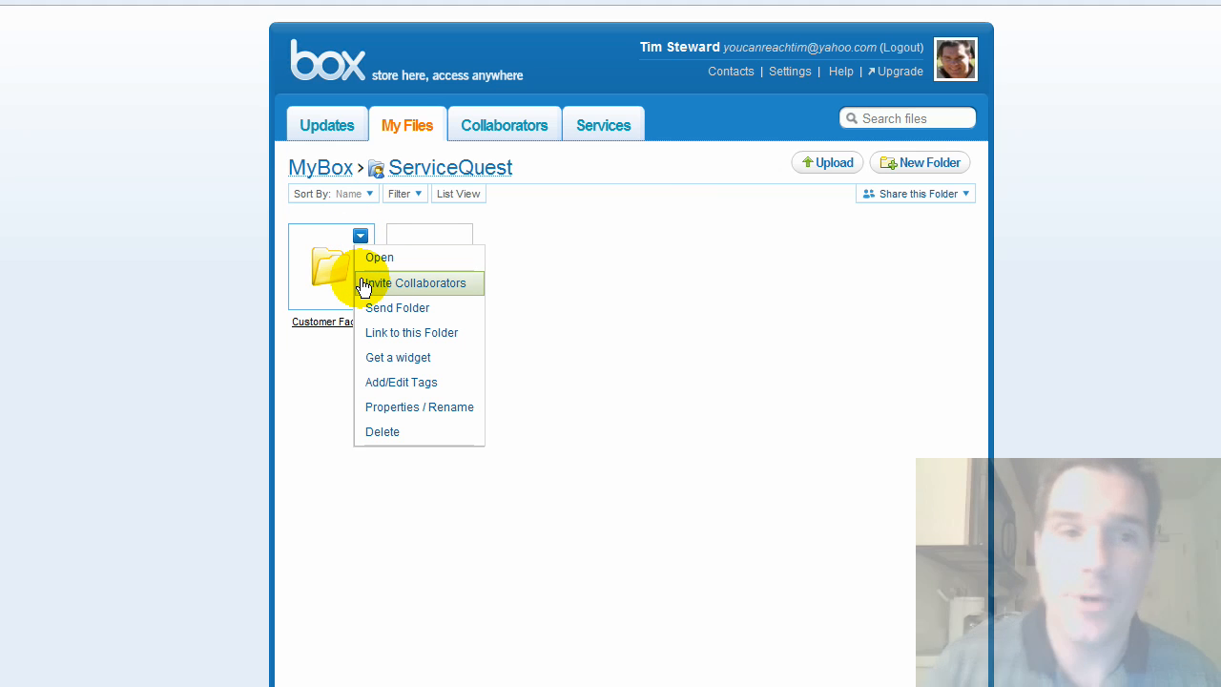
mouse_move(386, 313)
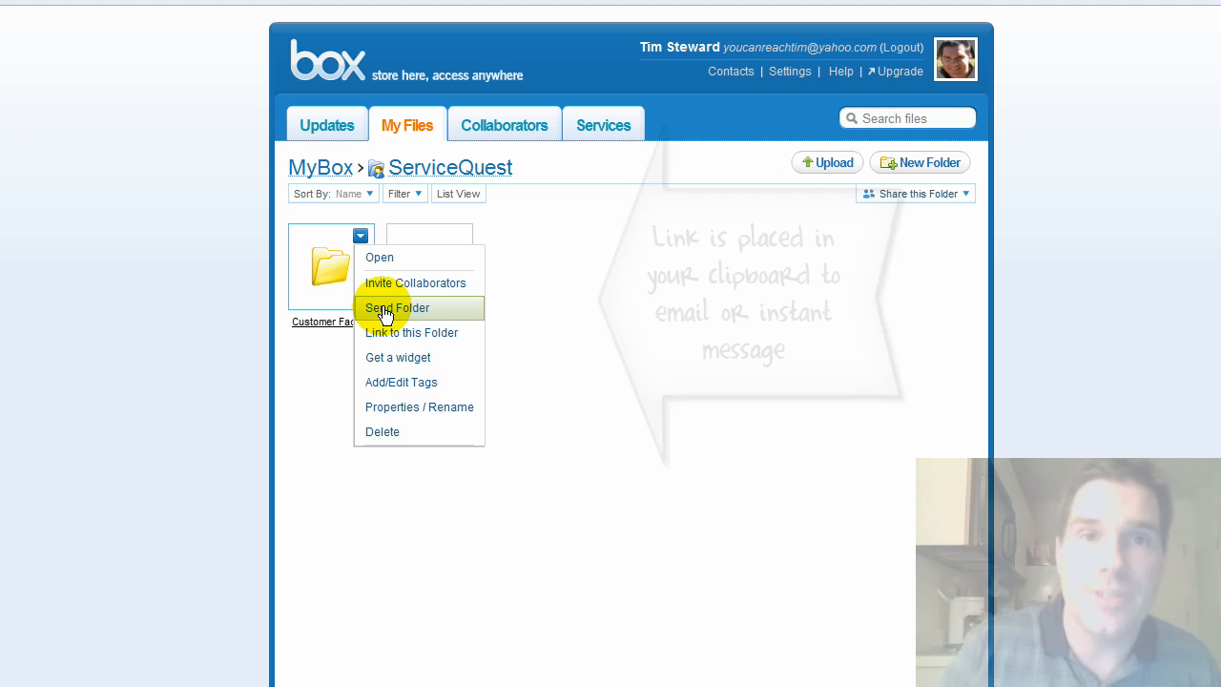
mouse_move(373, 371)
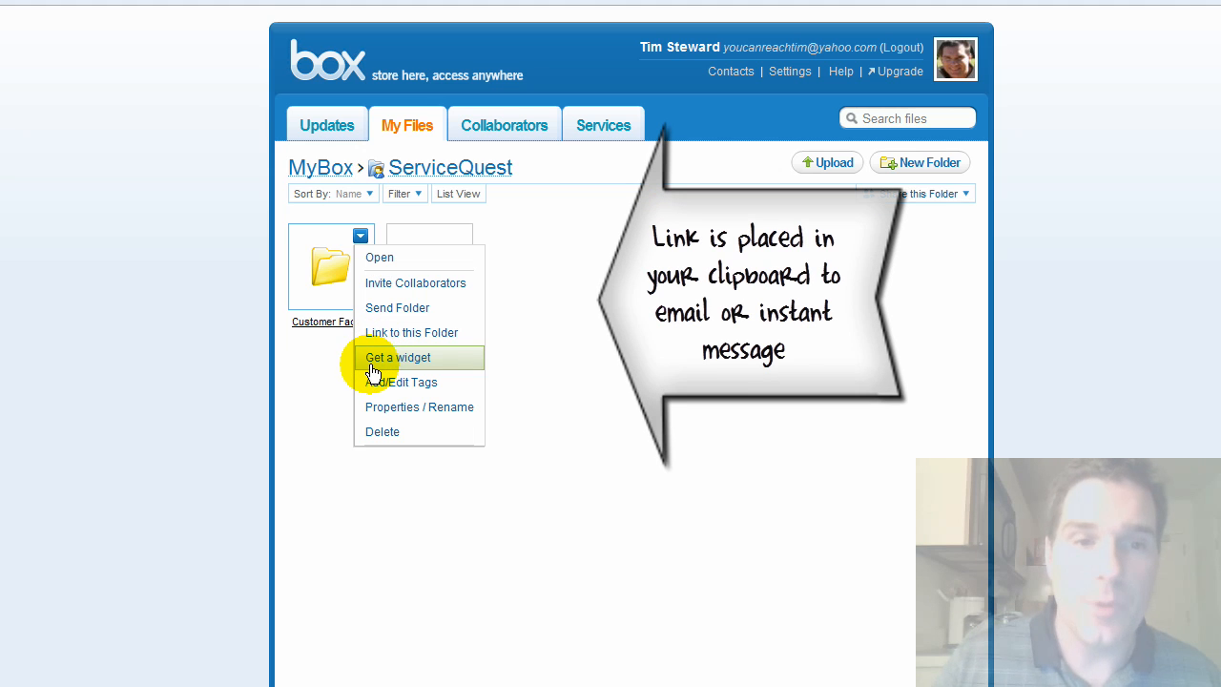
mouse_move(372, 382)
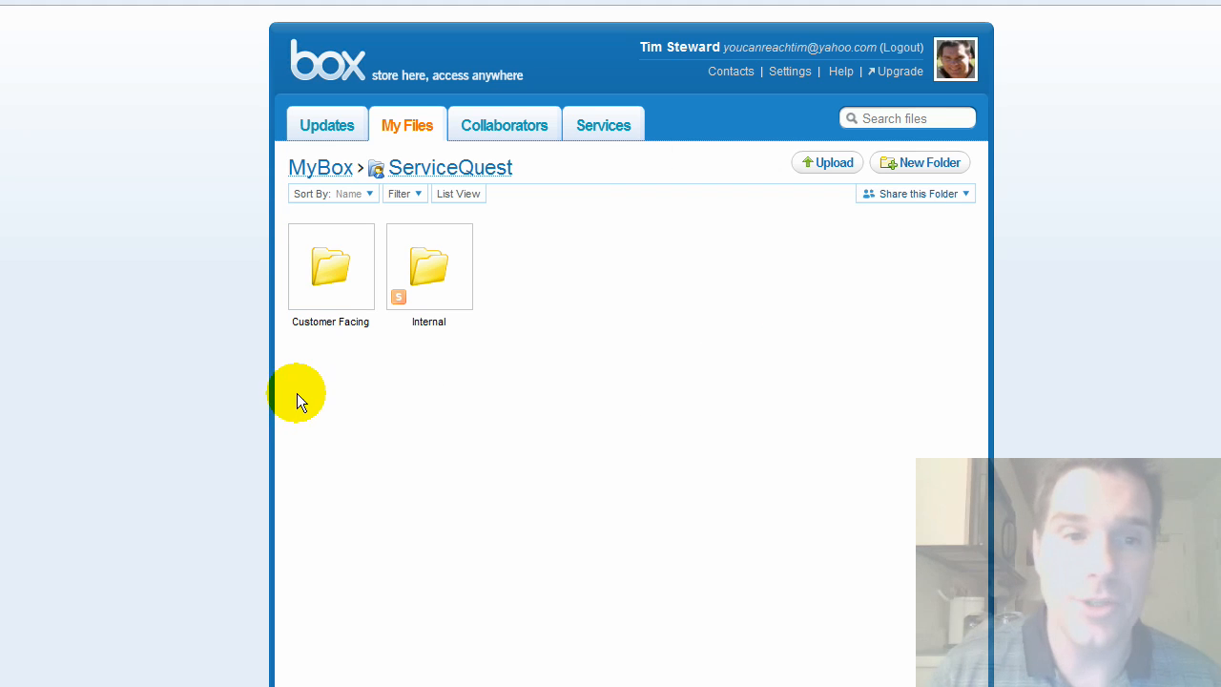
Open the Internal folder to list Accounting, Banking, Legal and other subfolders
double_click(428, 266)
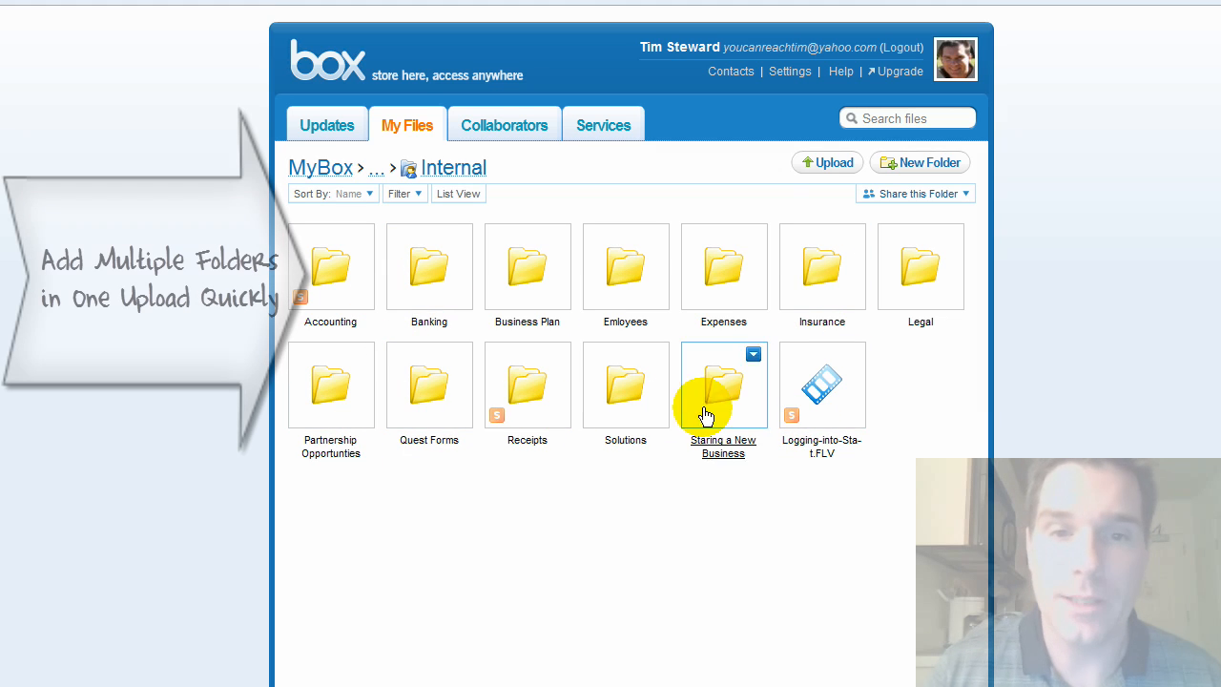
mouse_move(643, 303)
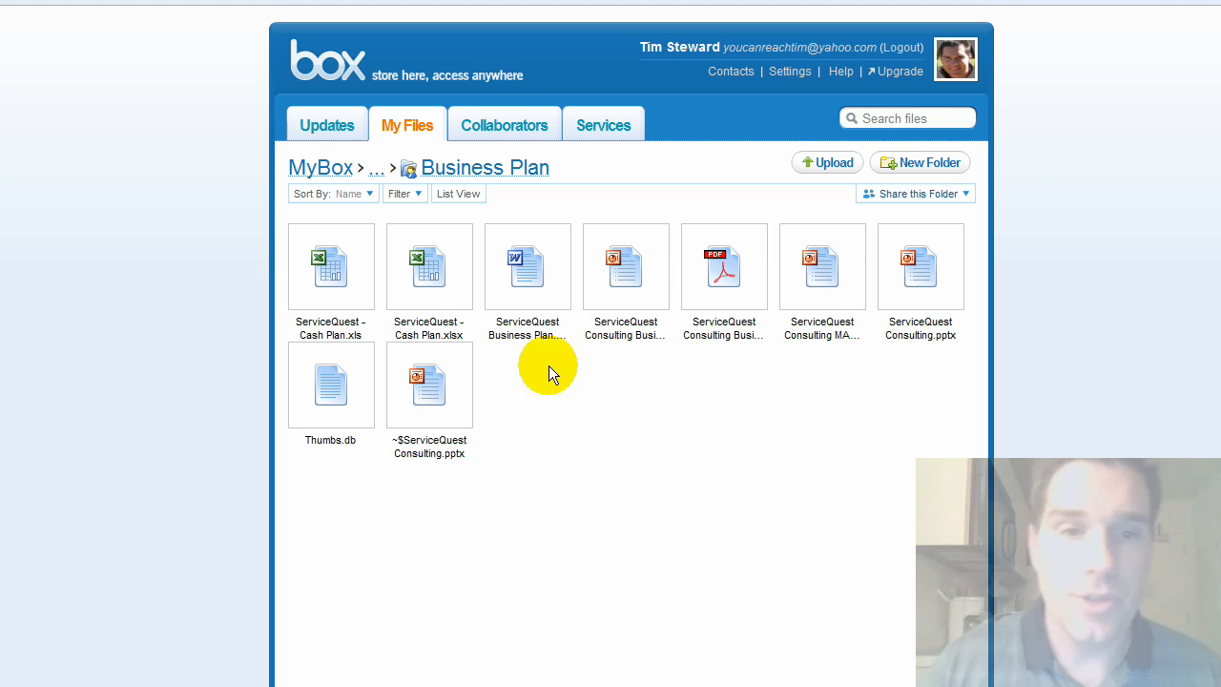
left_click(552, 236)
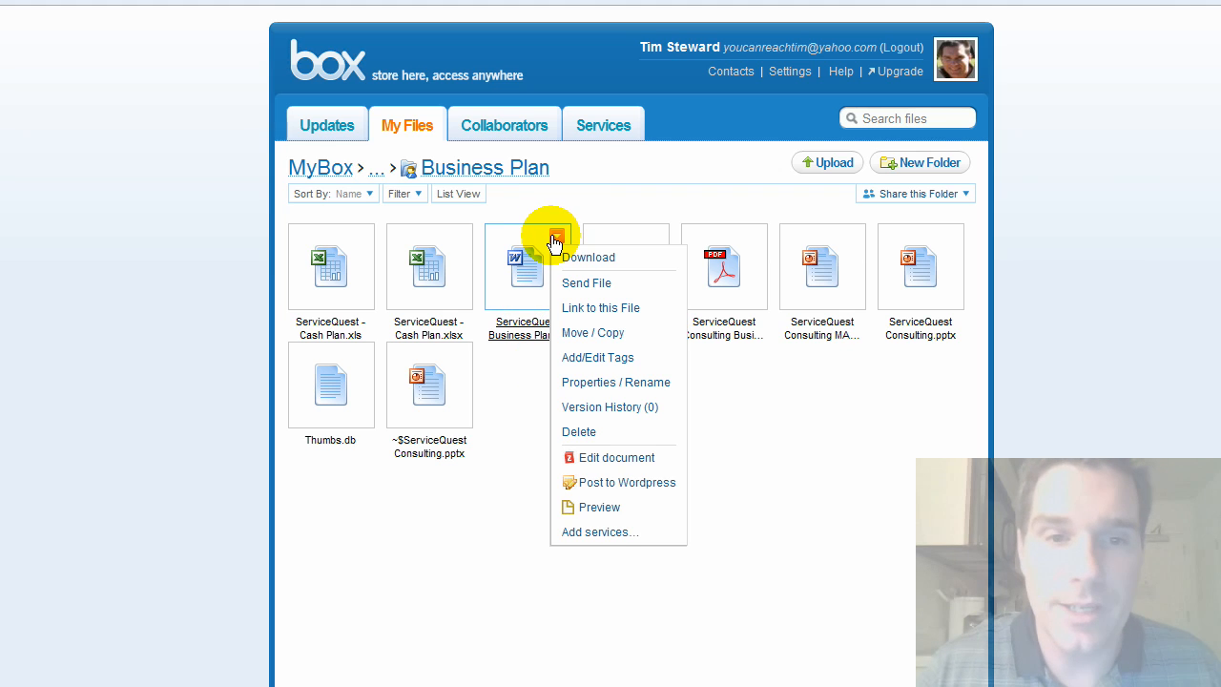
mouse_move(561, 284)
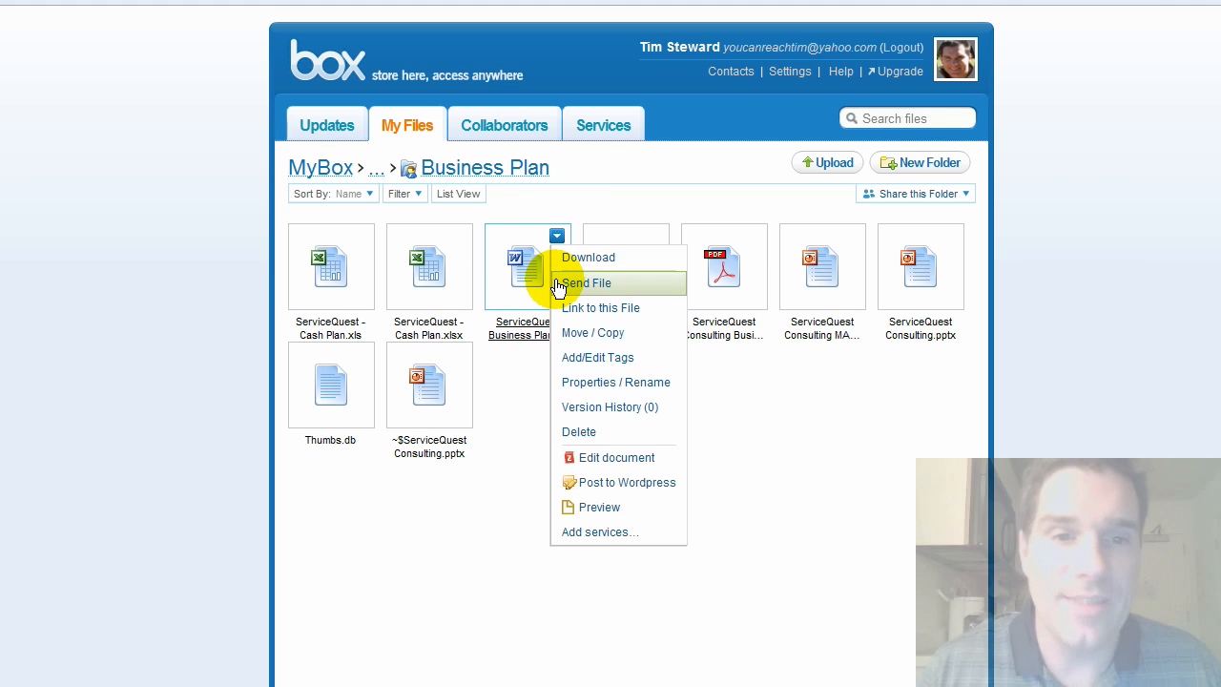
mouse_move(574, 307)
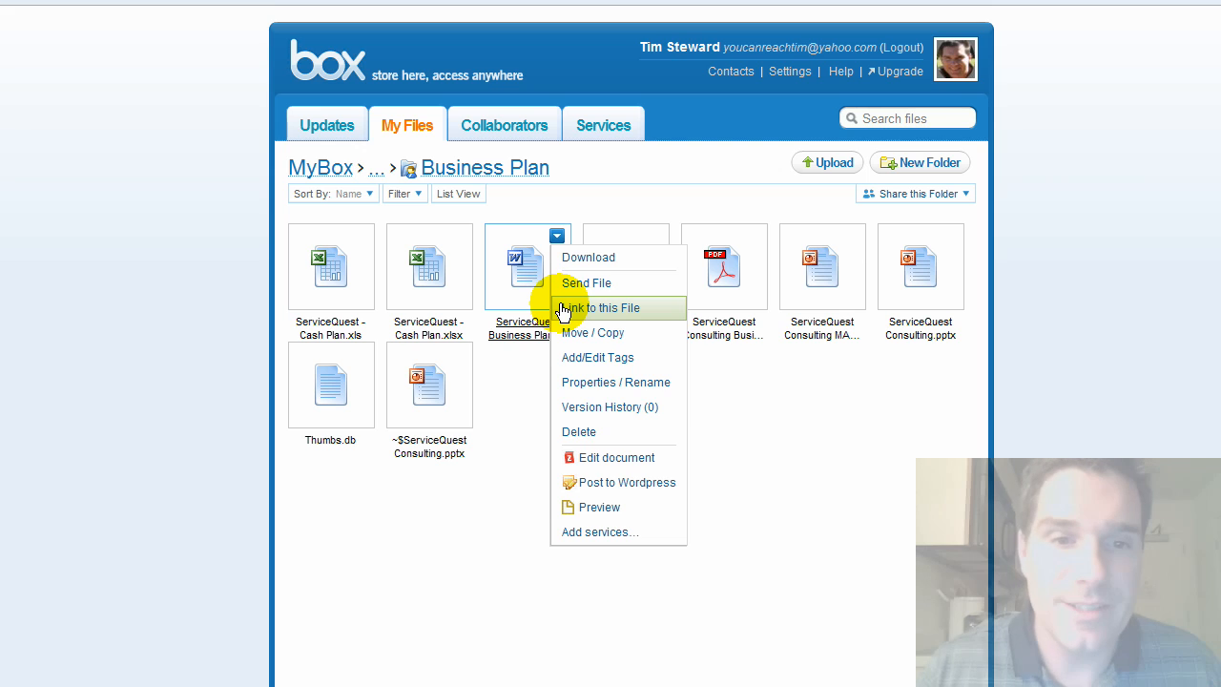
mouse_move(589, 414)
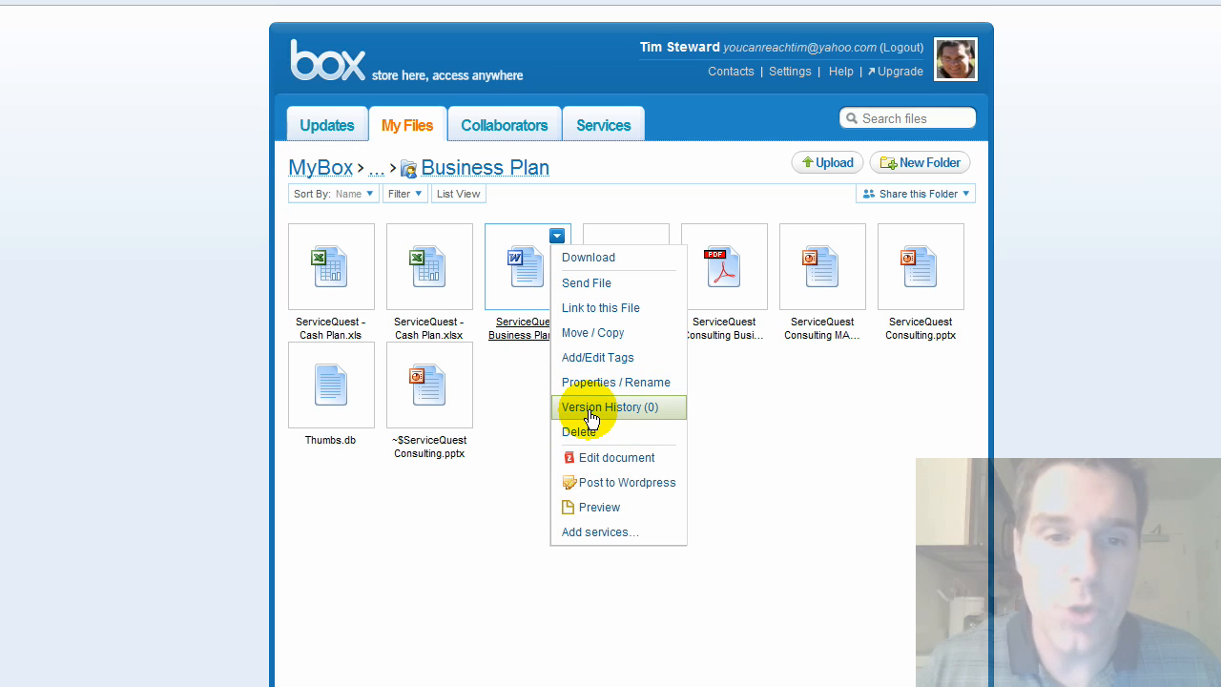
mouse_move(591, 465)
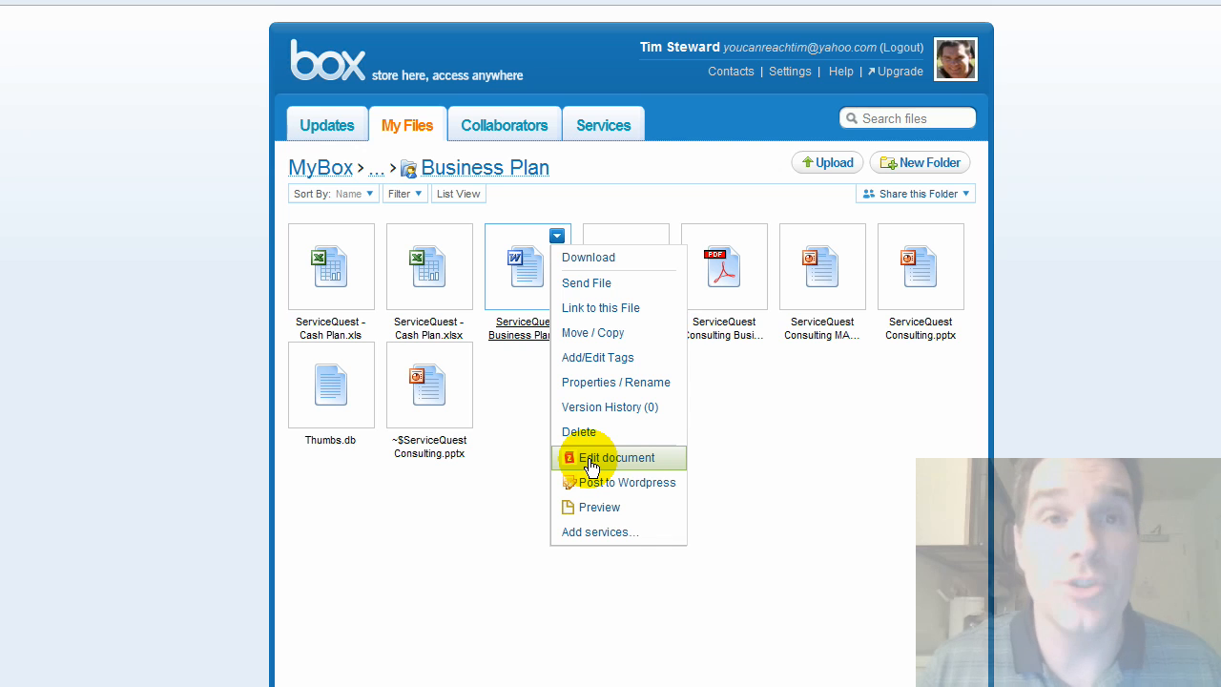
mouse_move(601, 495)
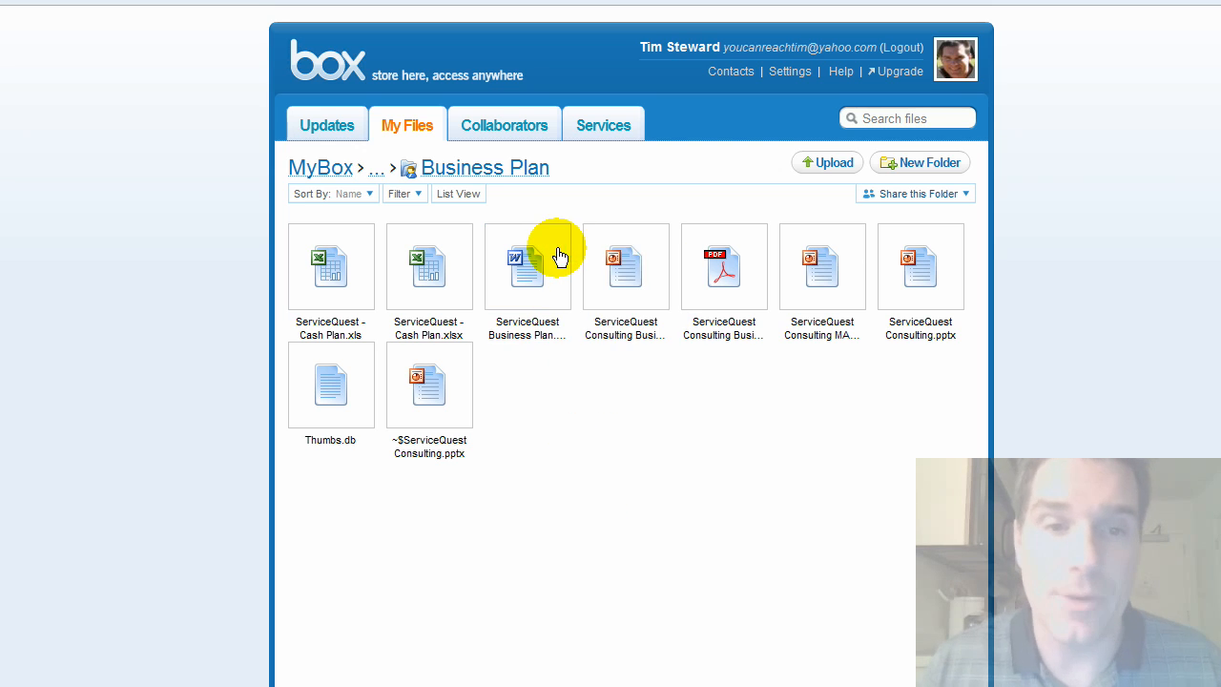
mouse_move(624, 224)
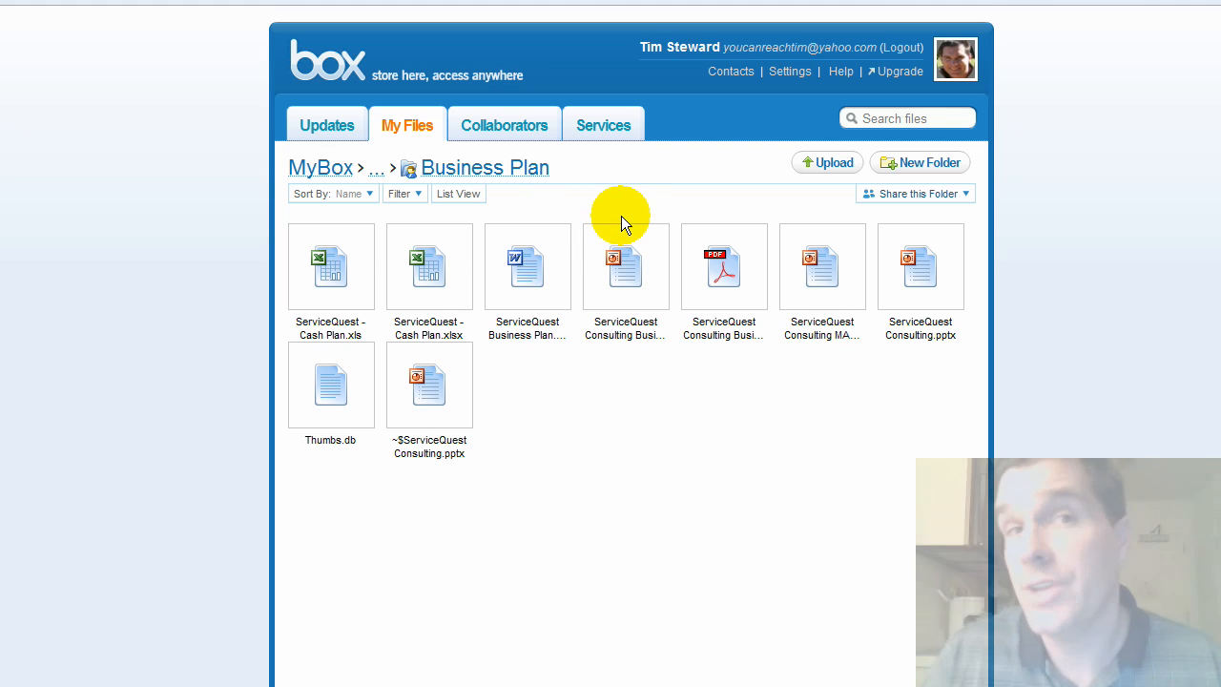
left_click(527, 266)
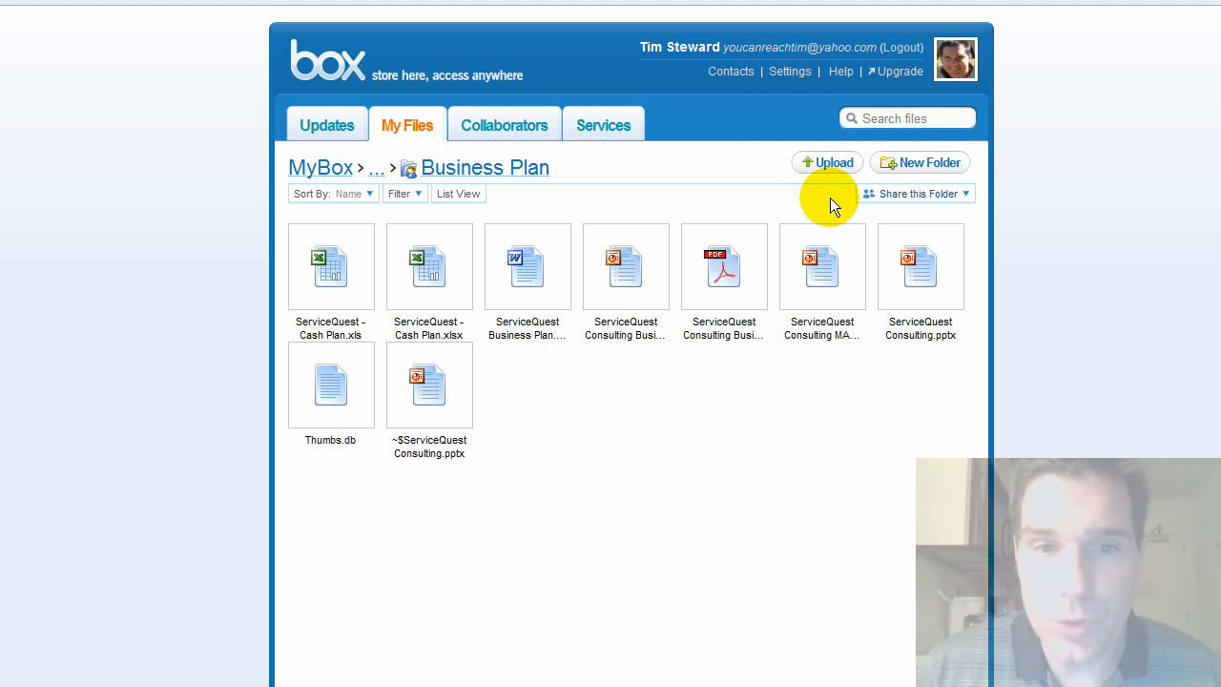
left_click(827, 162)
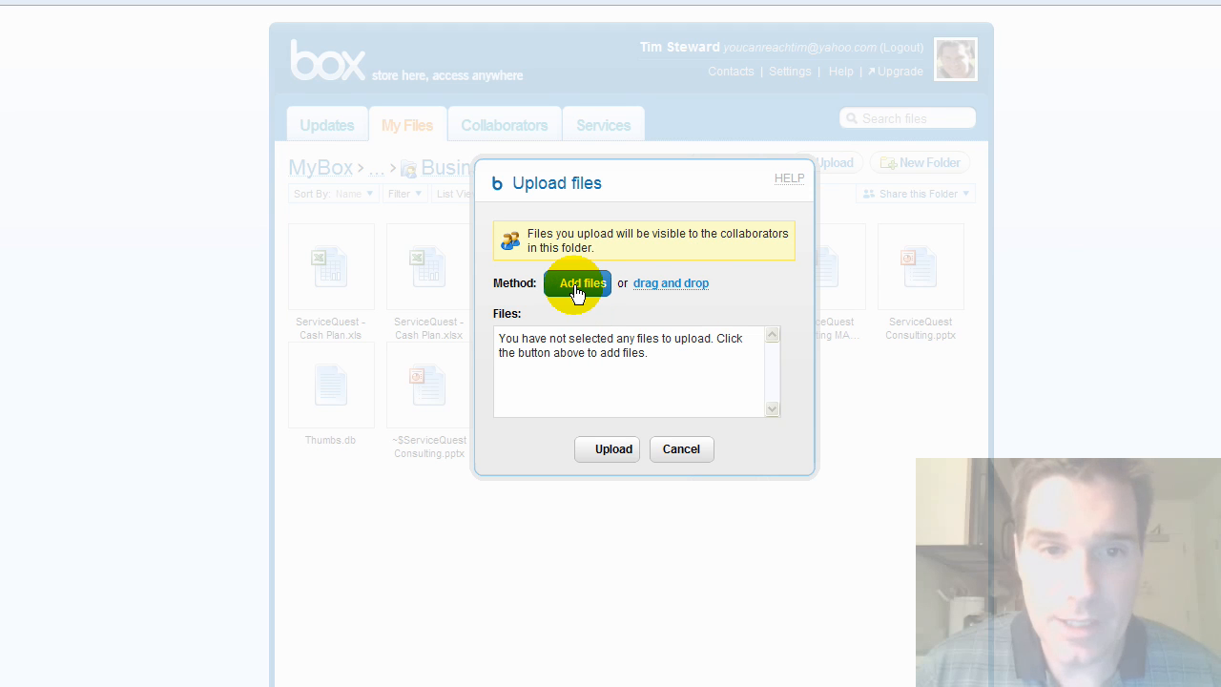
left_click(578, 282)
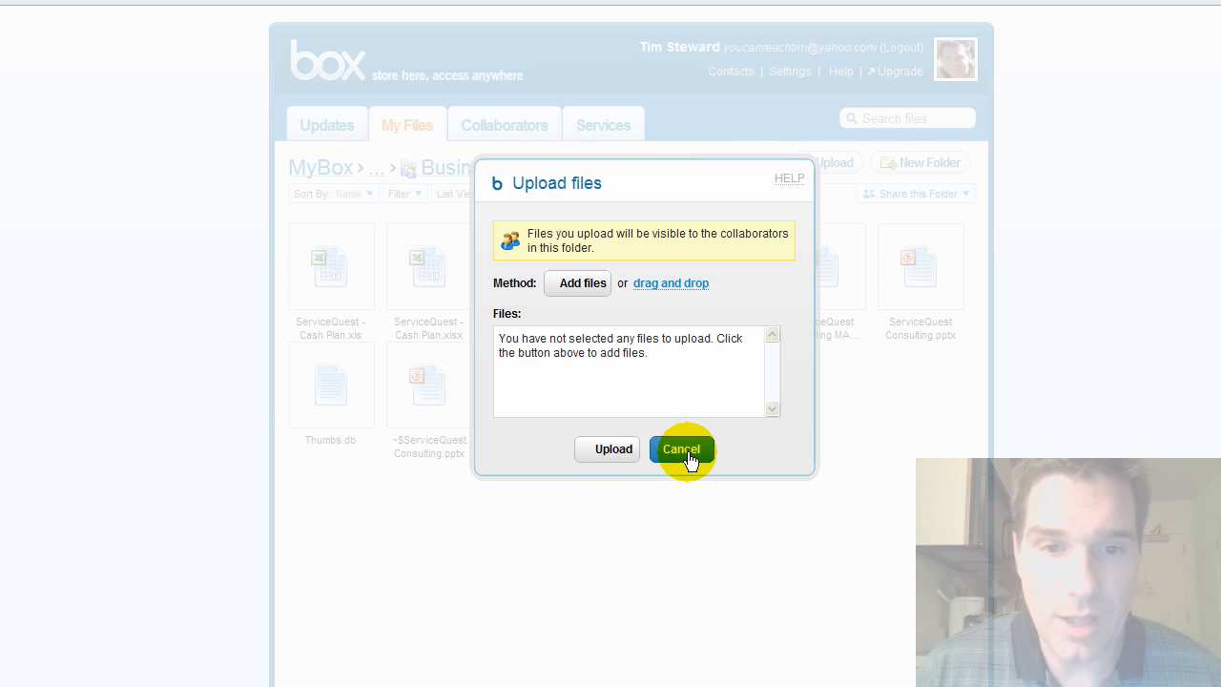
left_click(681, 449)
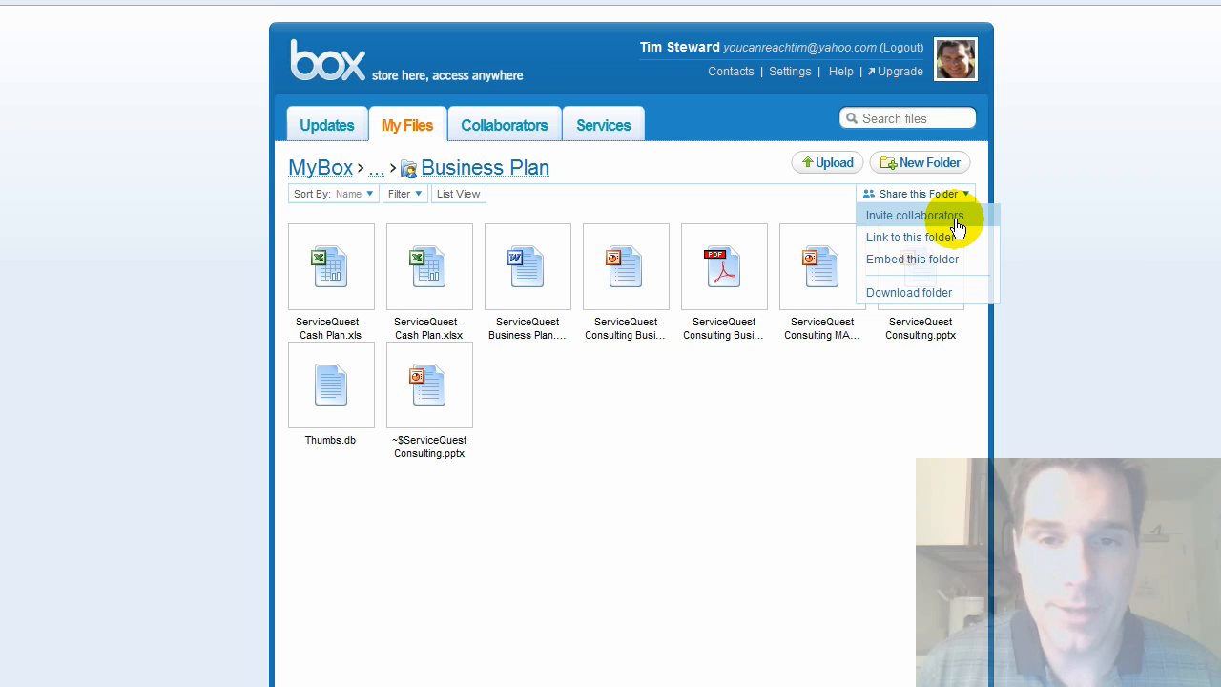
mouse_move(954, 278)
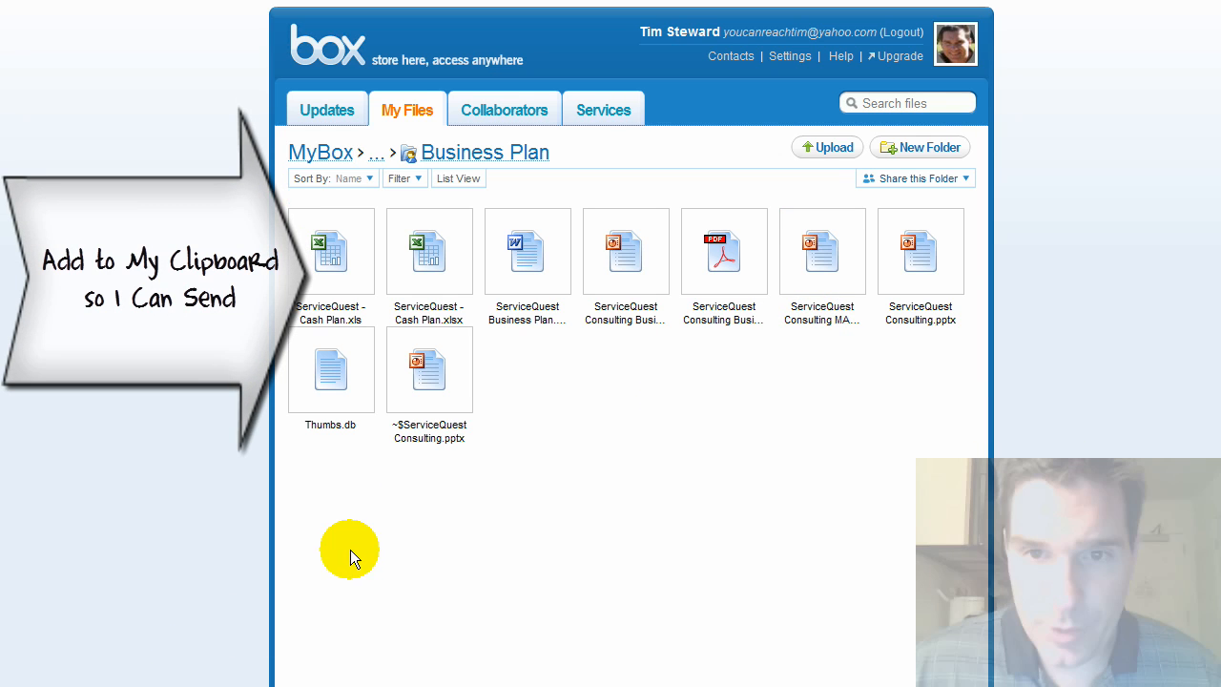
Copy the Business Plan folder's embed code via Share this Folder > Embed this folder
left_click(915, 179)
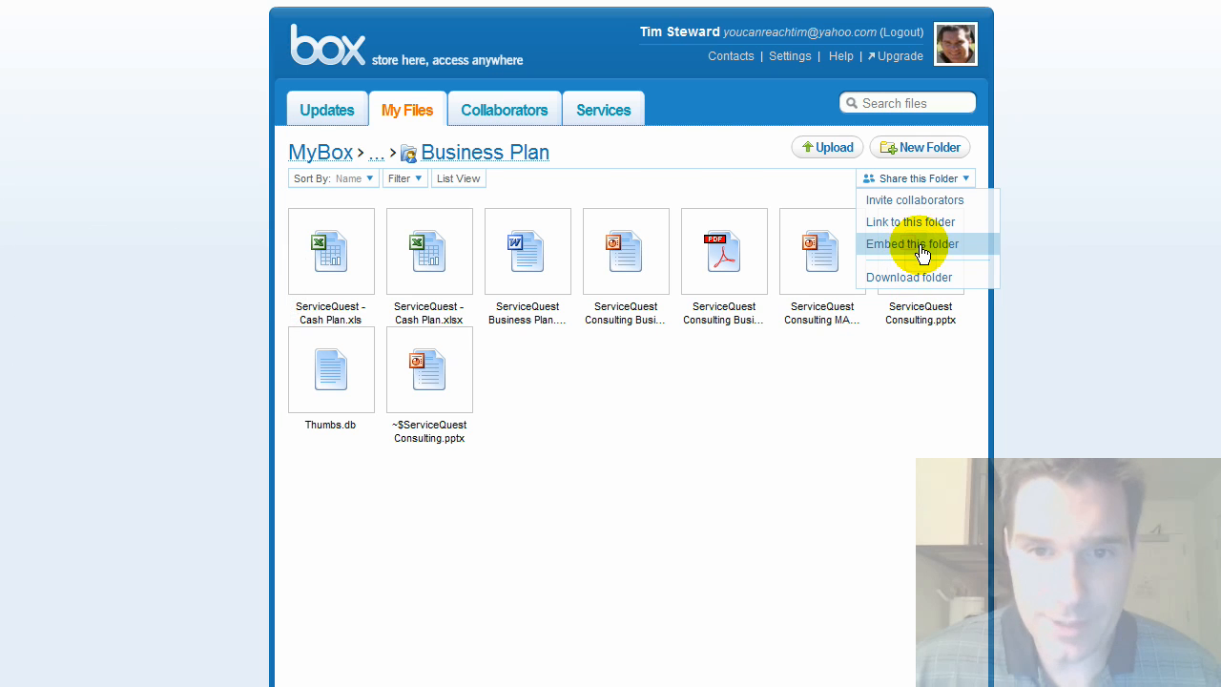
left_click(909, 244)
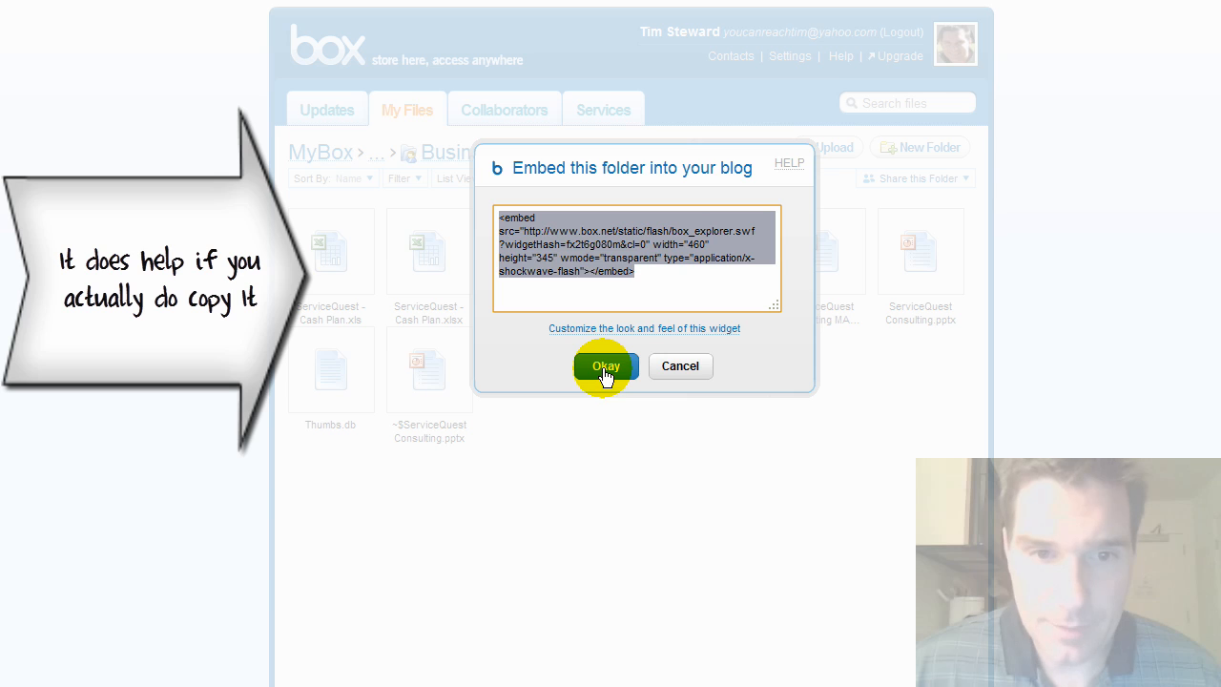
left_click(606, 366)
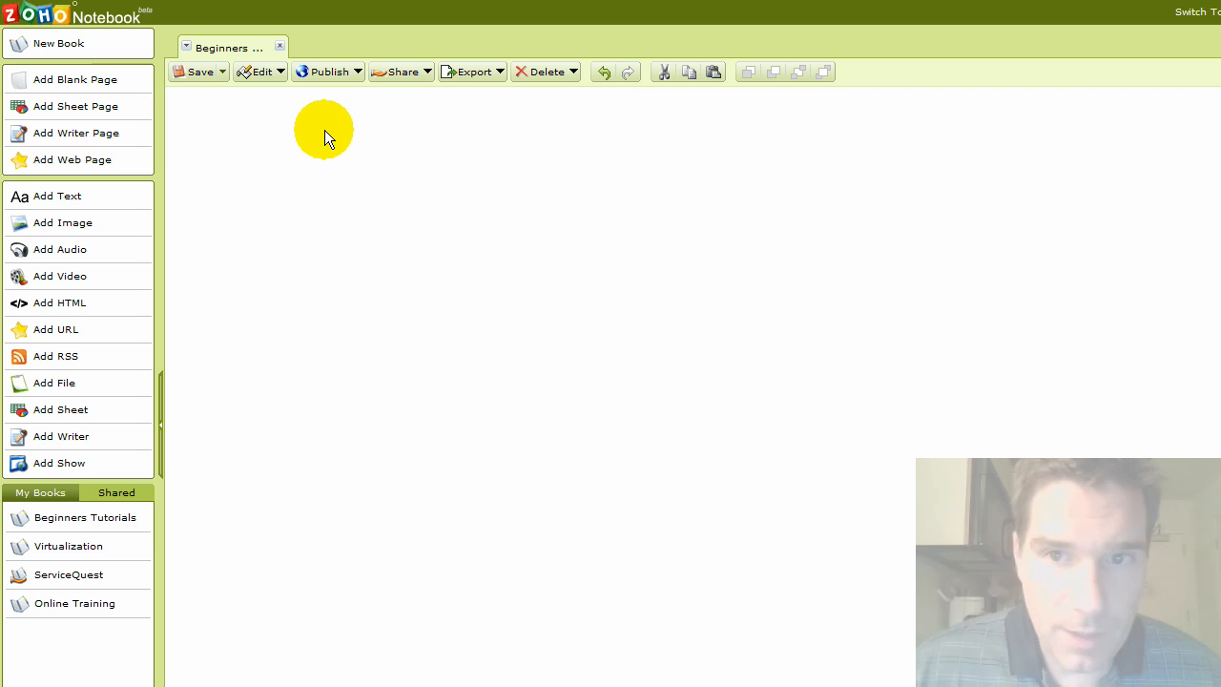
mouse_move(222, 267)
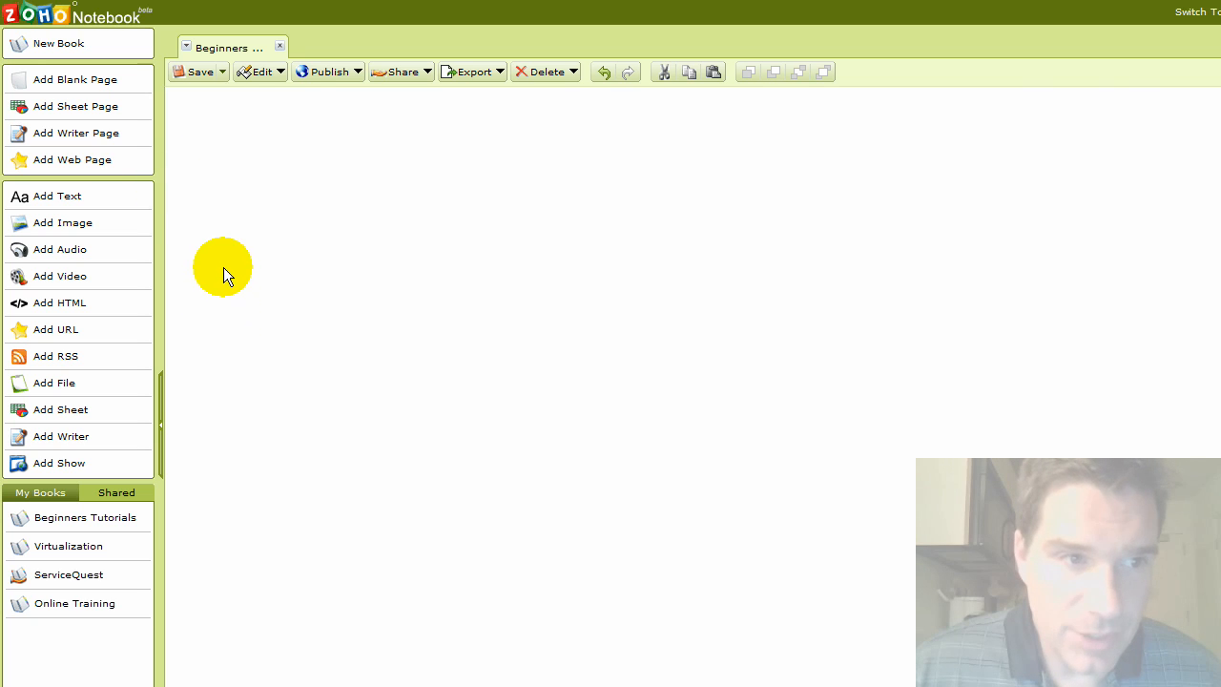
mouse_move(44, 100)
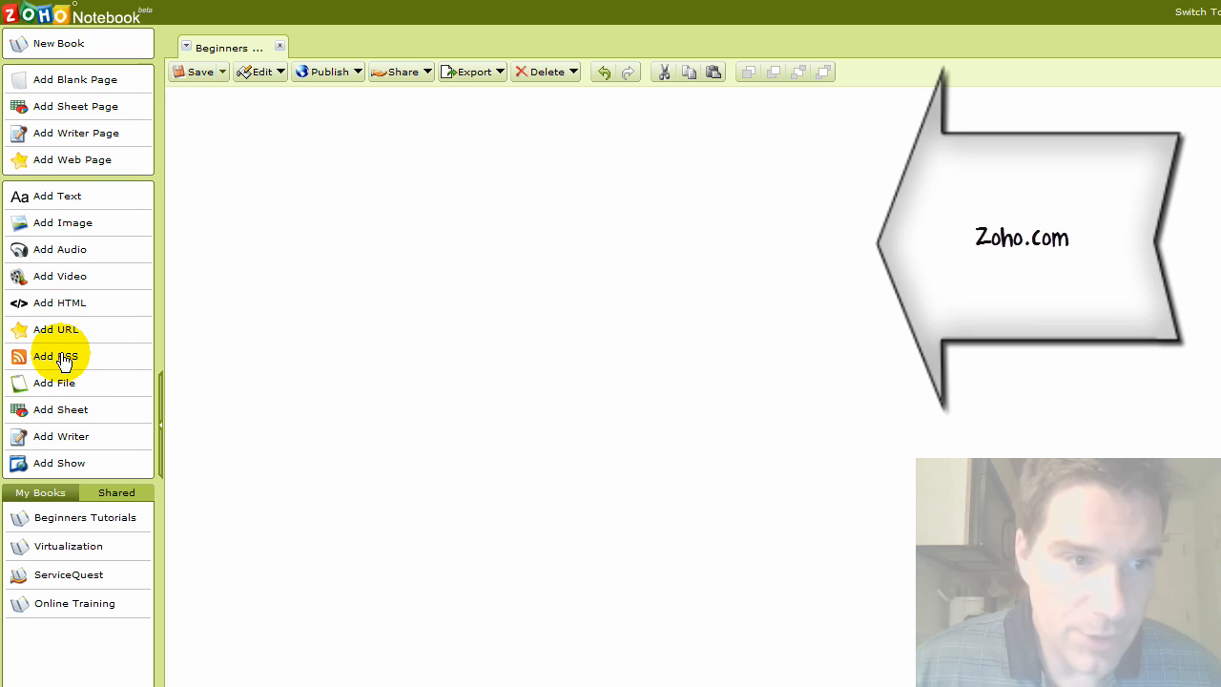
mouse_move(48, 267)
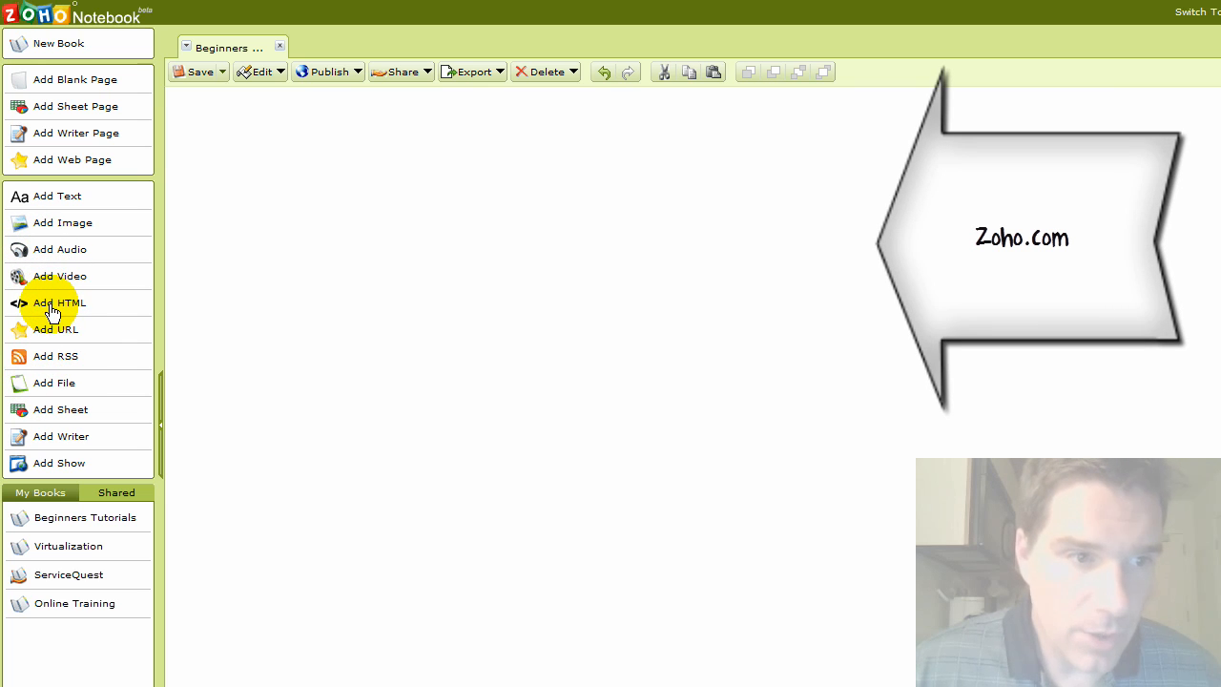
Insert the Box.net embed code as an HTML block on the Zoho Notebook page
left_click(59, 302)
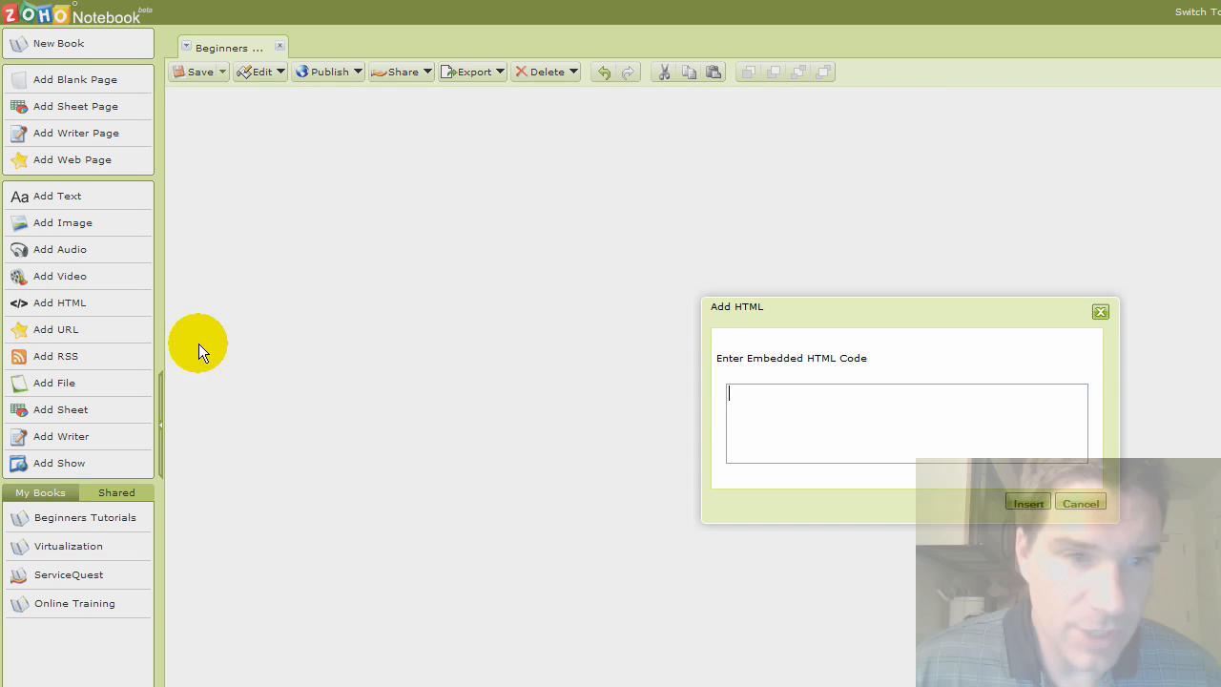
mouse_move(802, 412)
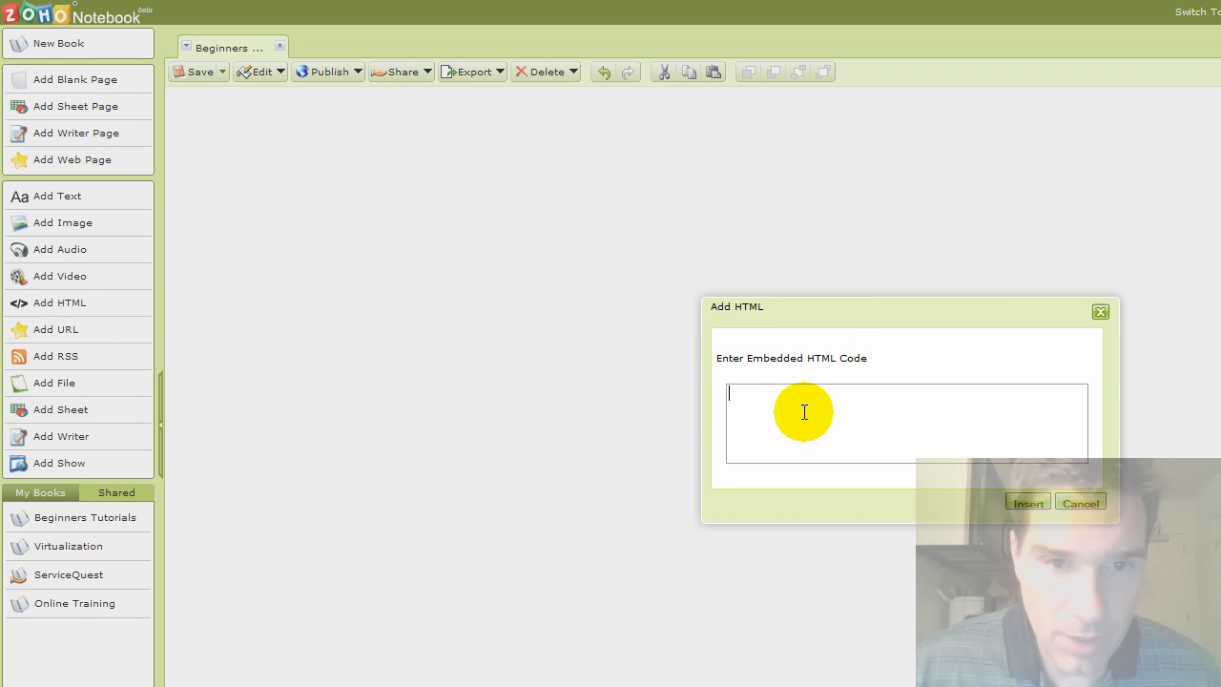
type("http://www.box.net/services")
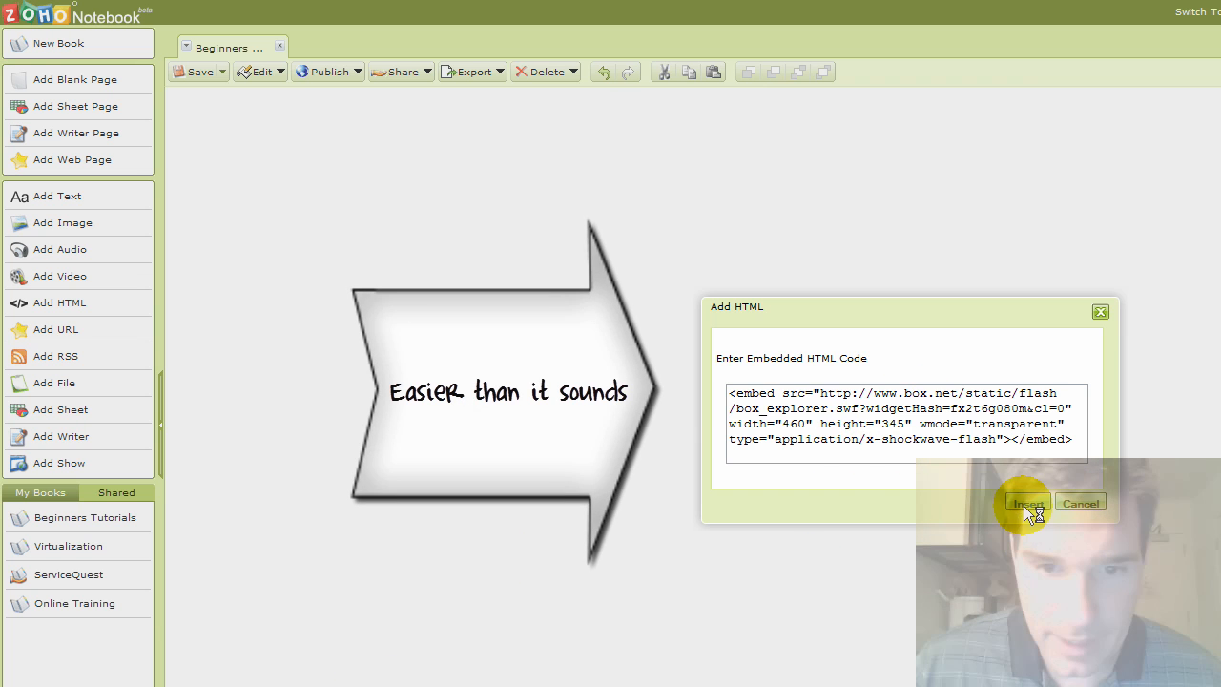
left_click(1027, 502)
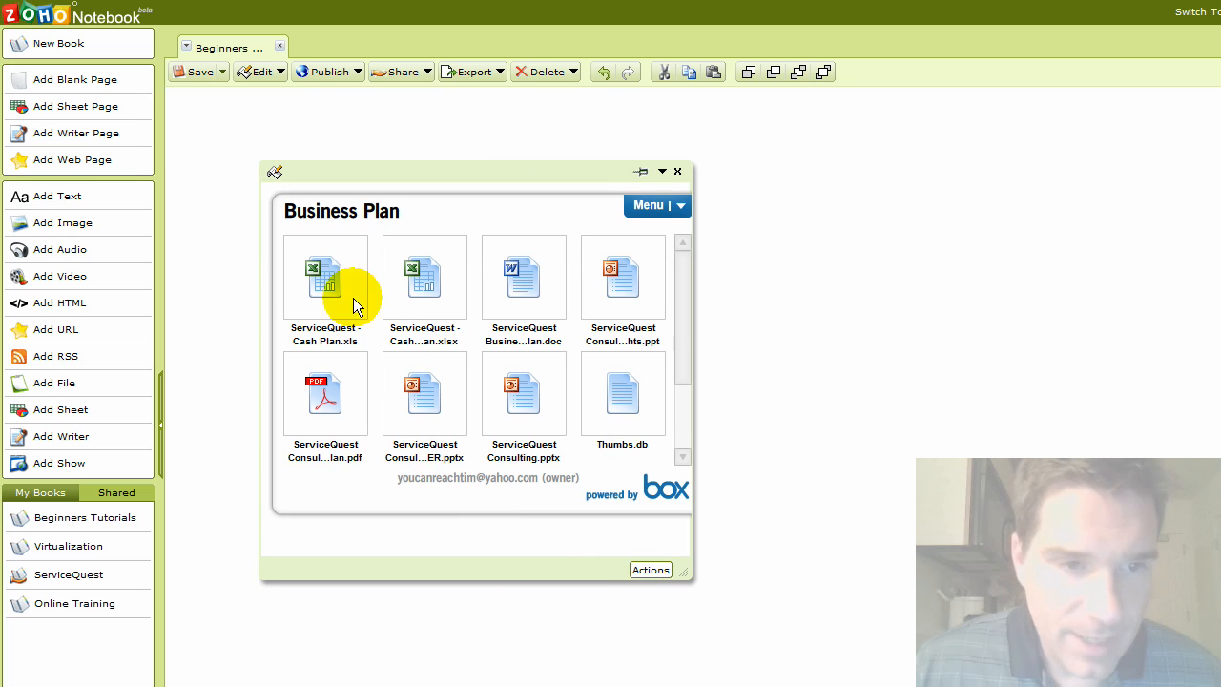
mouse_move(686, 401)
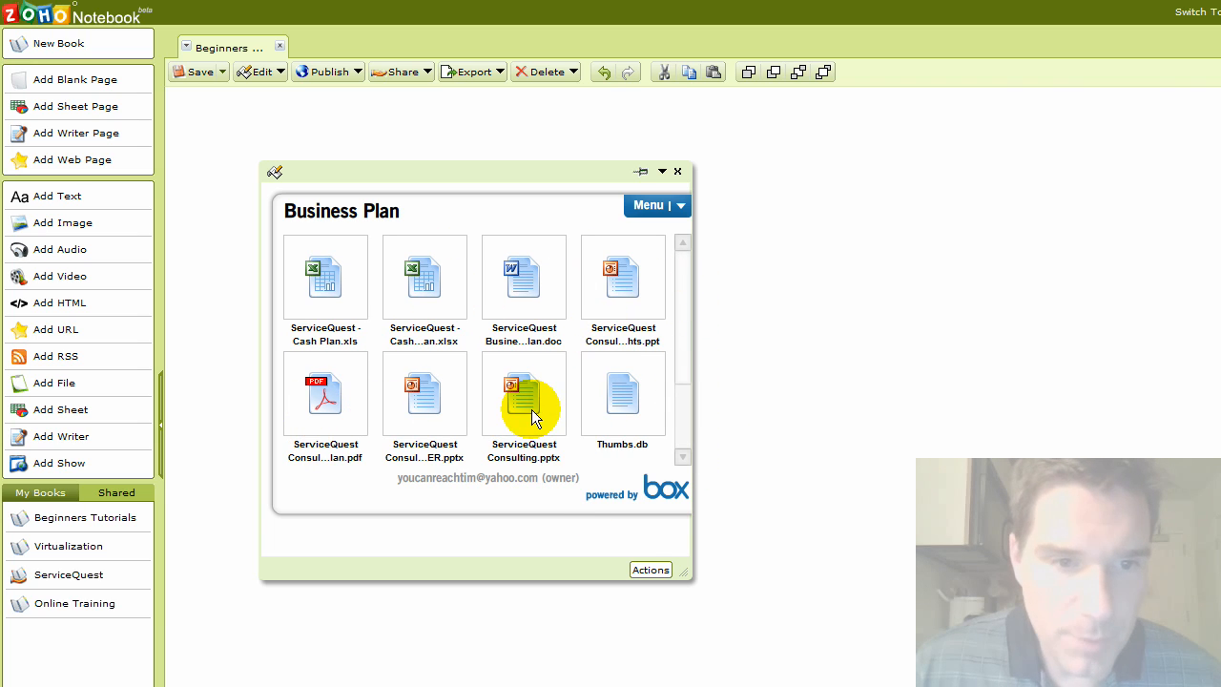
mouse_move(422, 429)
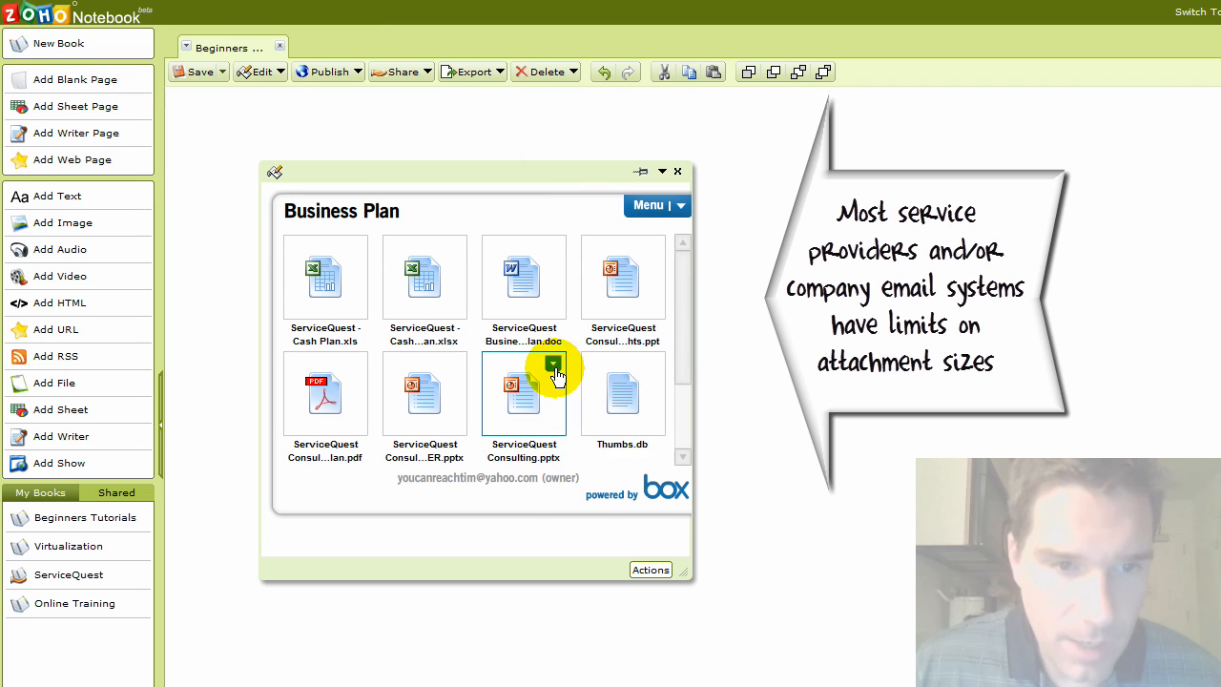
right_click(523, 388)
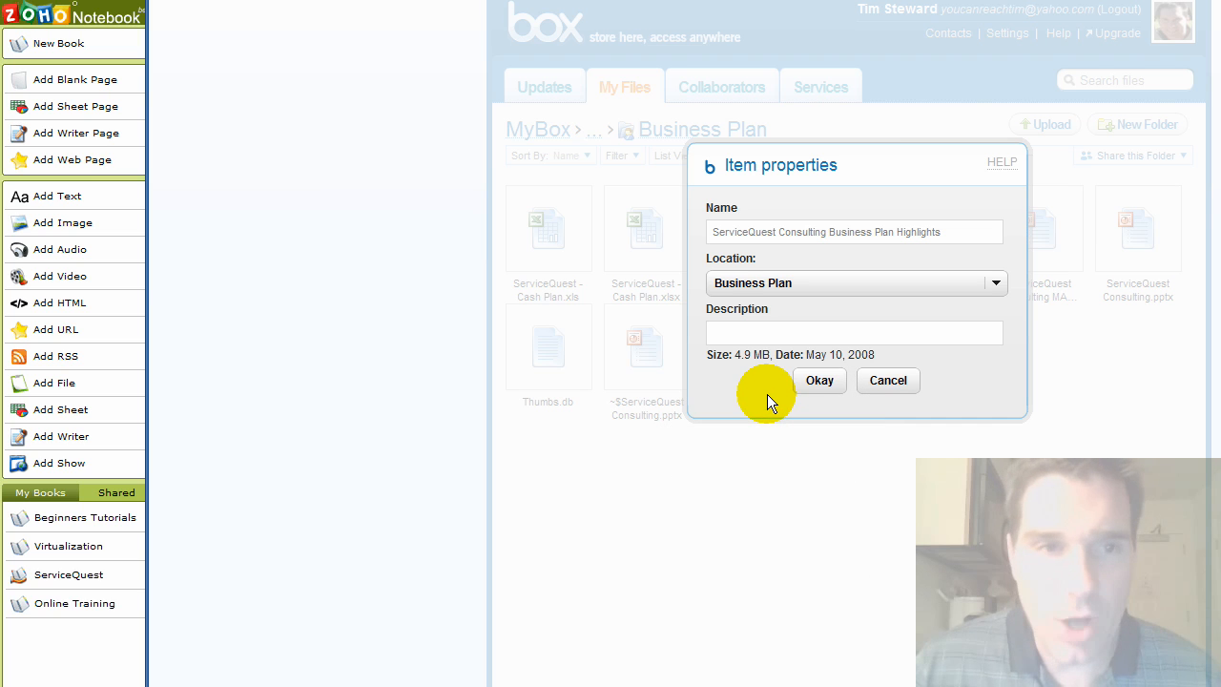
mouse_move(289, 651)
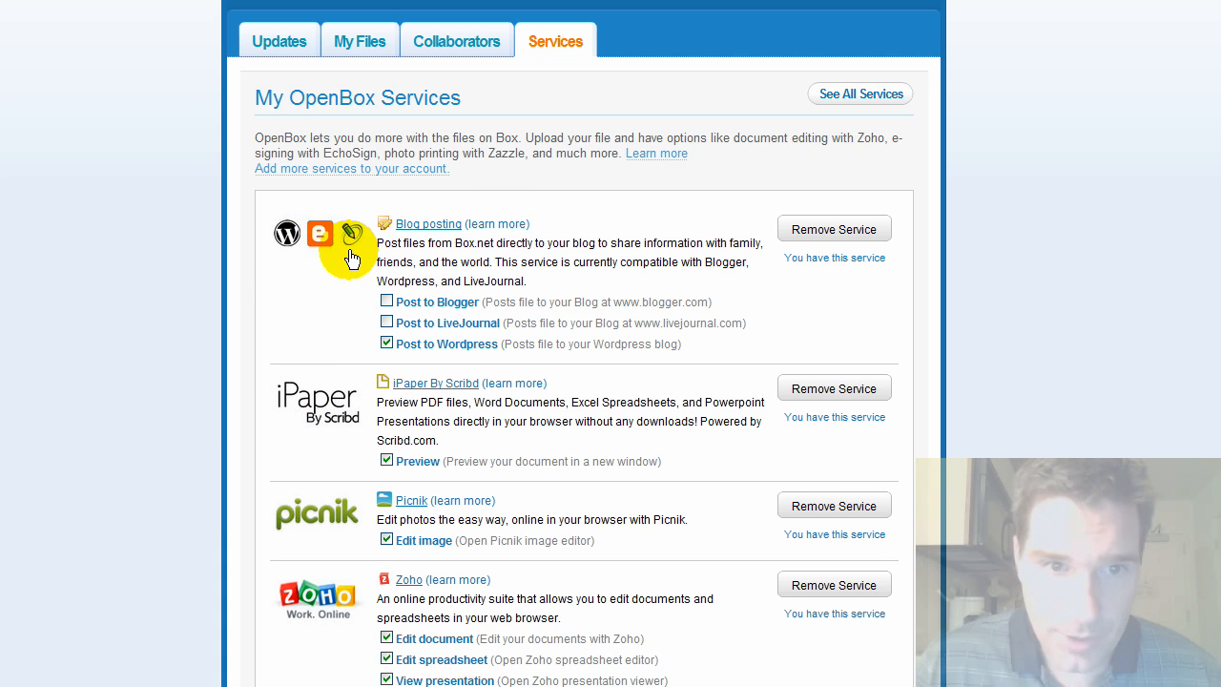
mouse_move(288, 446)
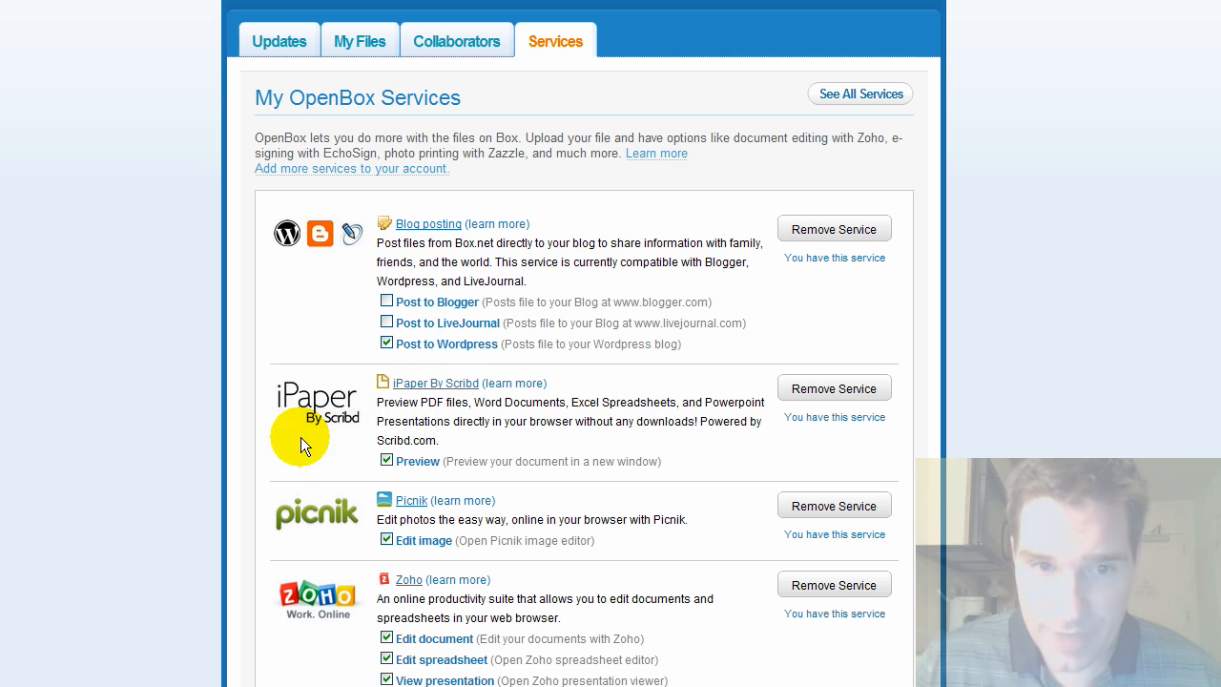
Highlight the PDF files mention in iPaper's description and scroll through the OpenBox services
double_click(426, 403)
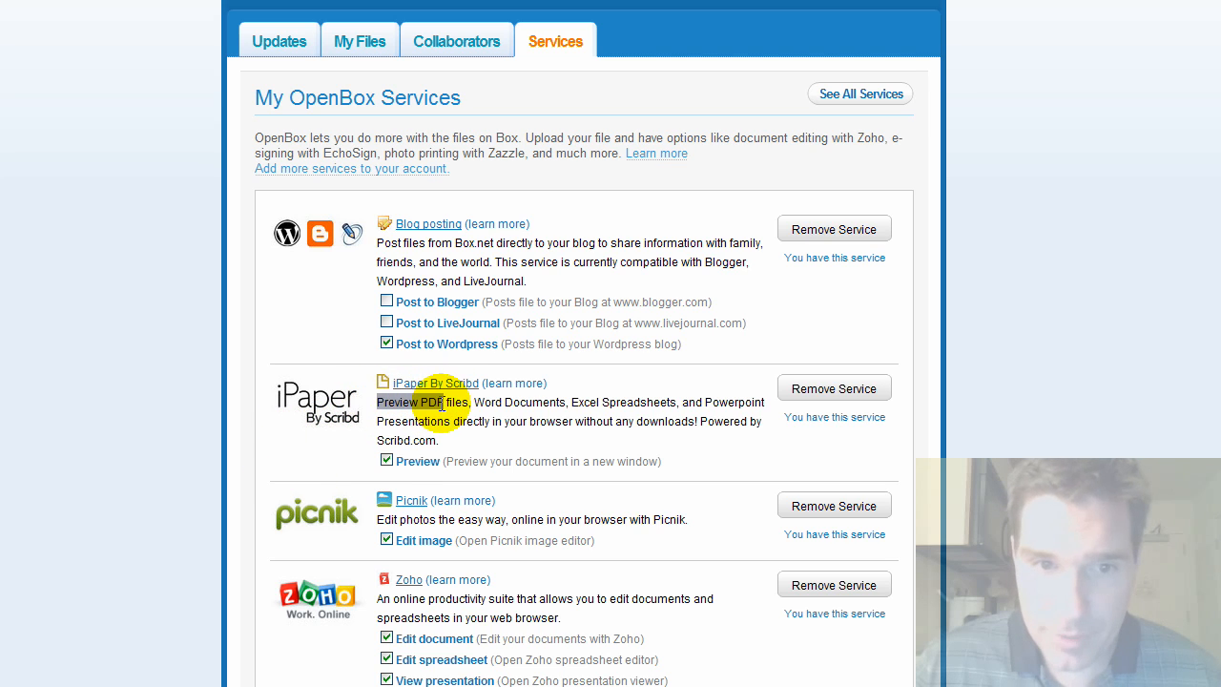
mouse_move(658, 418)
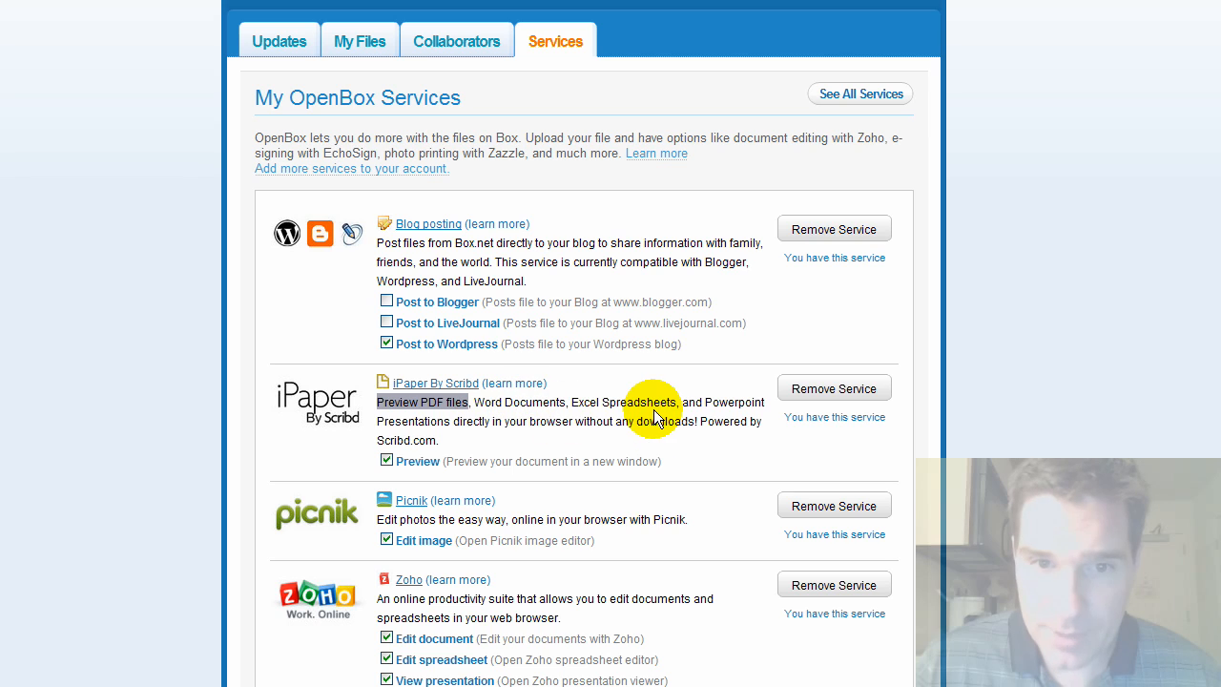
mouse_move(489, 492)
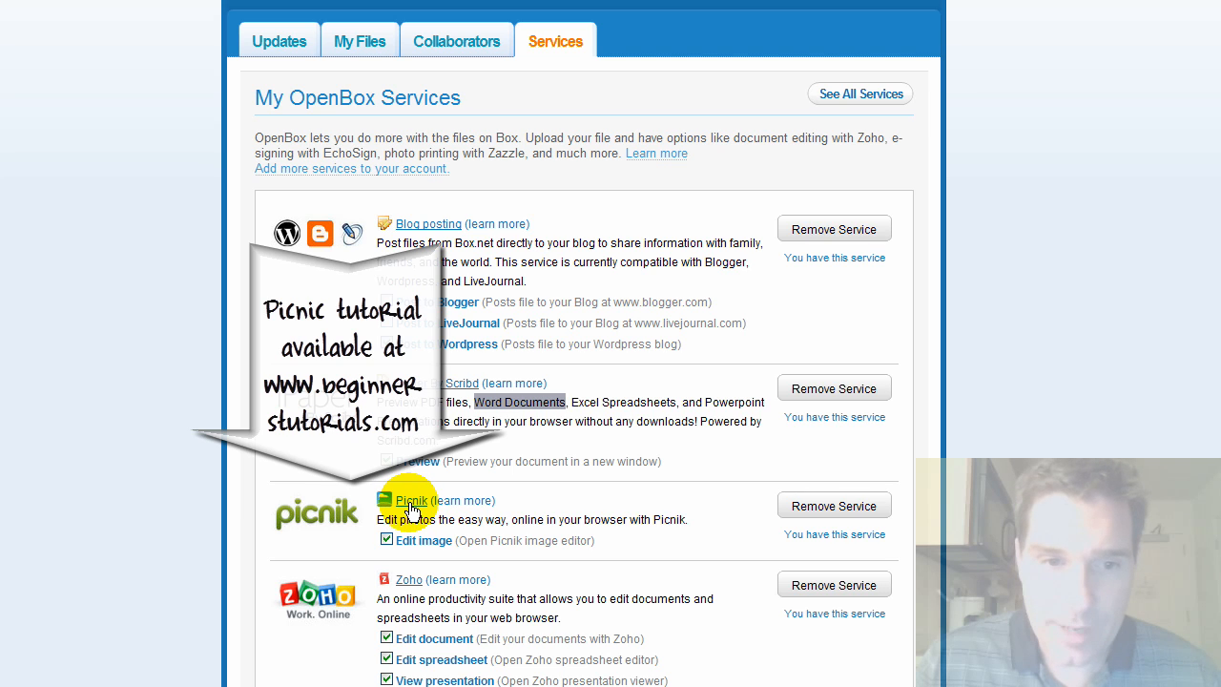
mouse_move(696, 544)
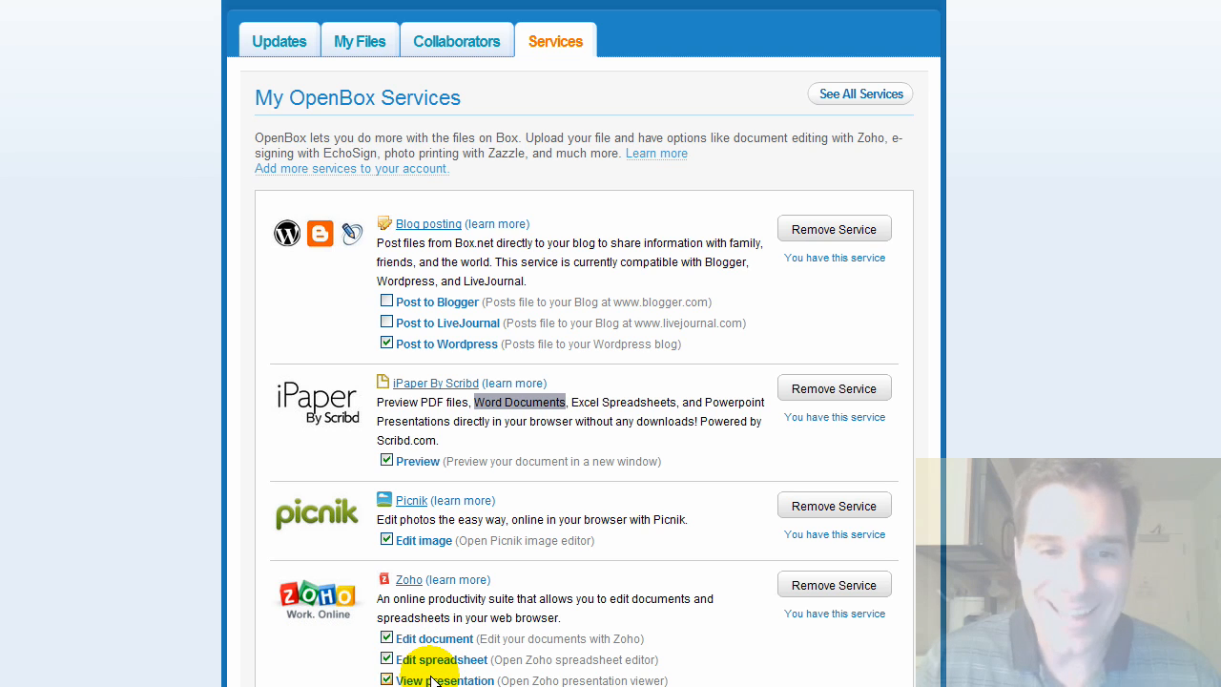
scroll("down", 3)
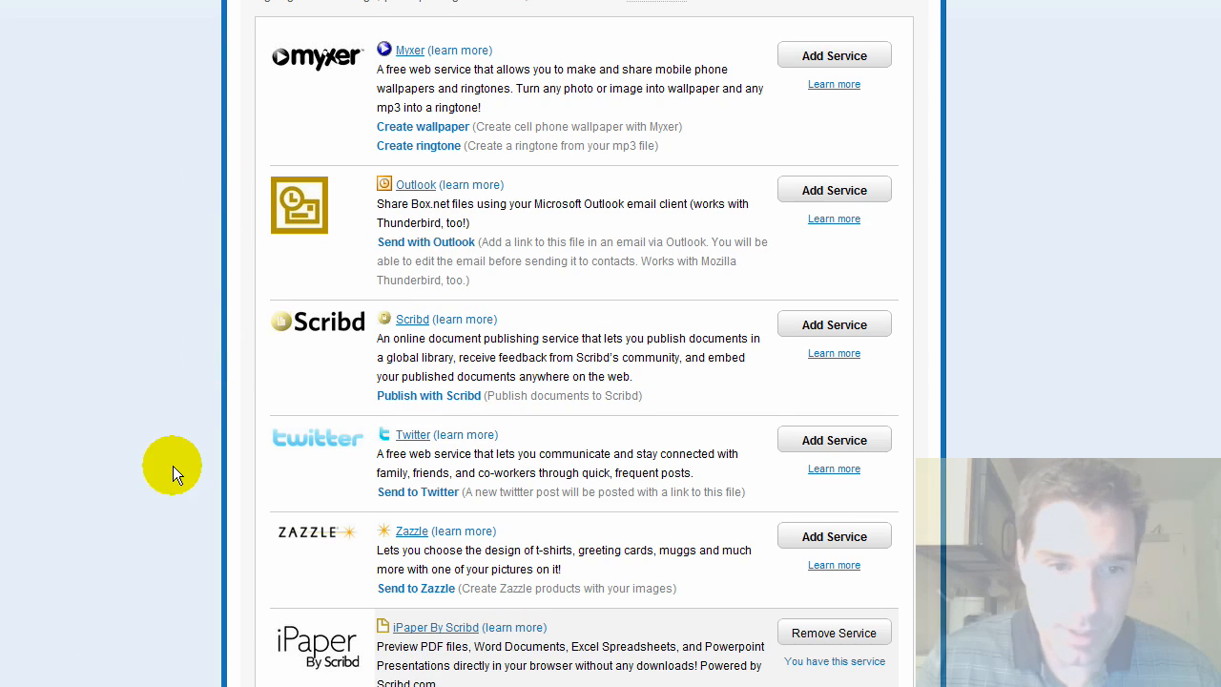
scroll("down", 3)
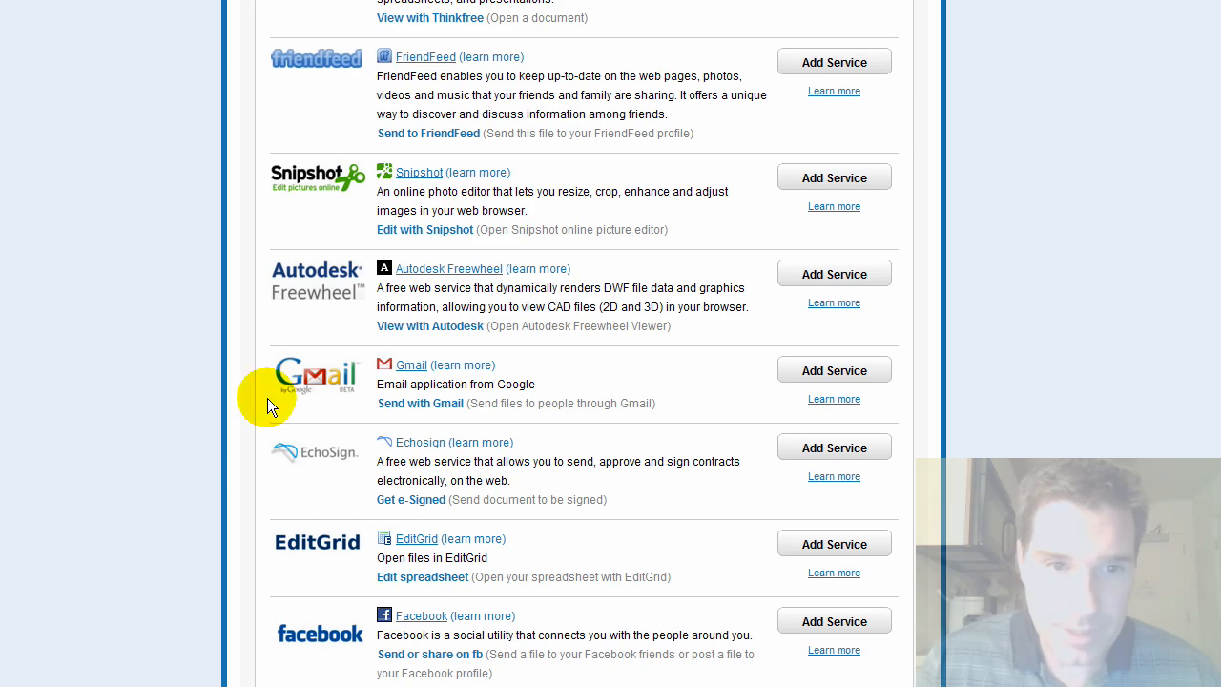
scroll("down", 3)
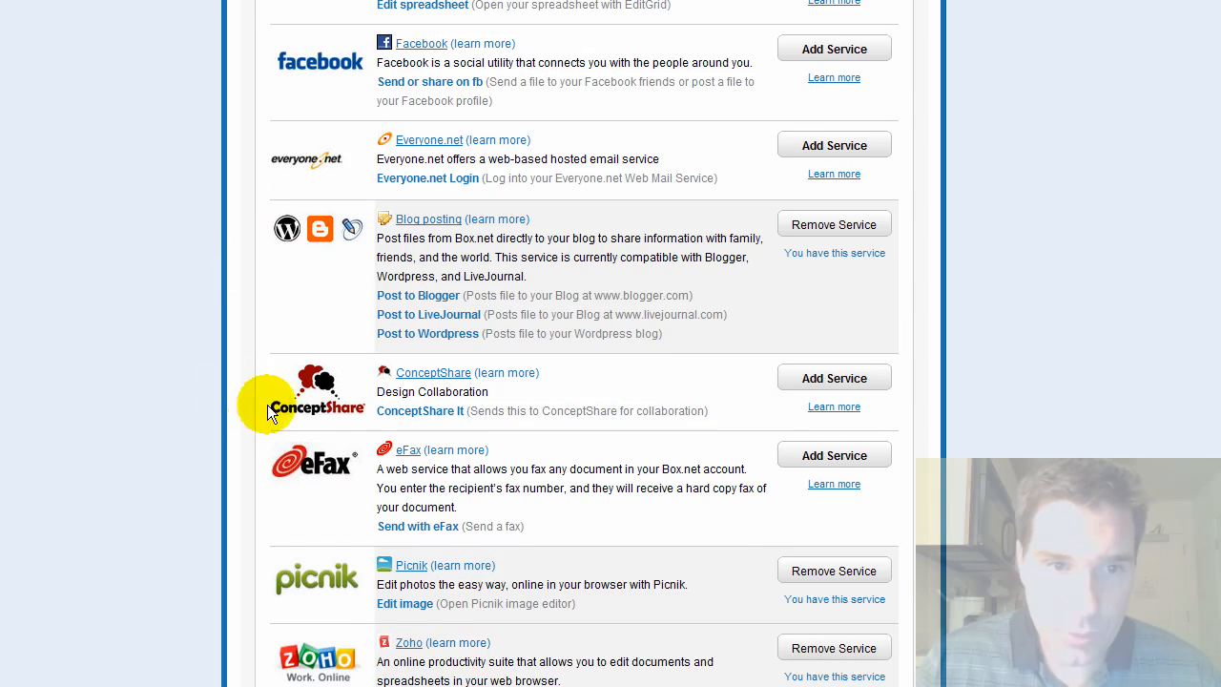
scroll("down", 3)
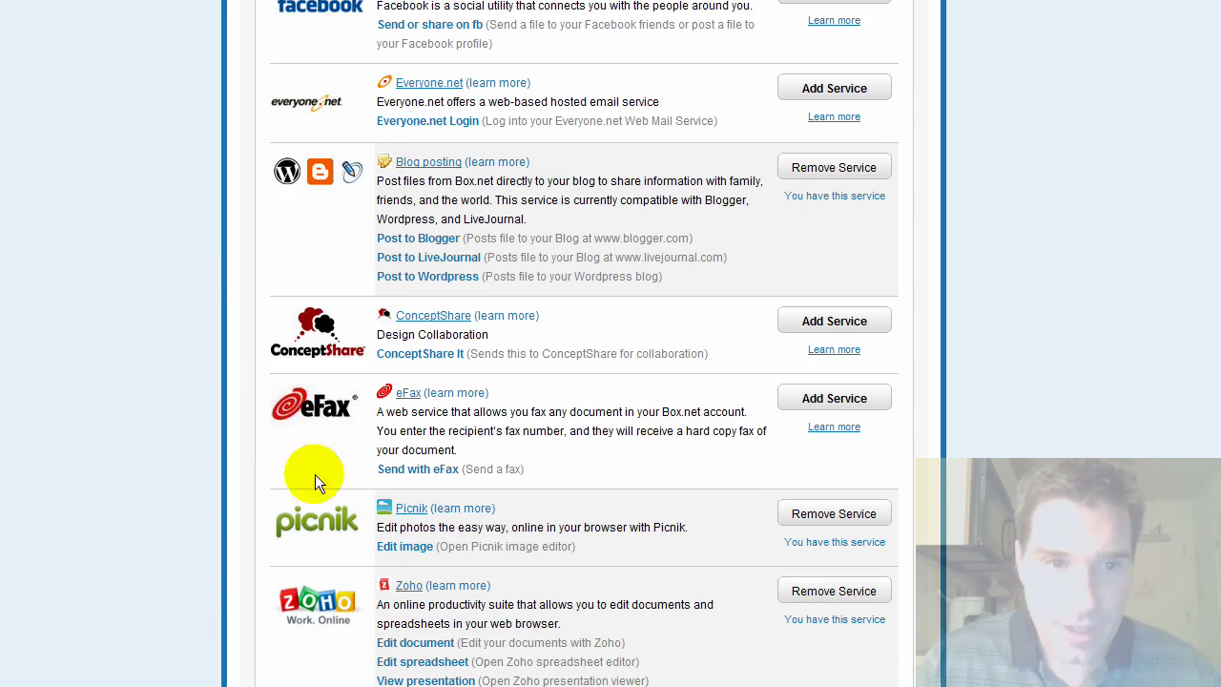
scroll("down", 3)
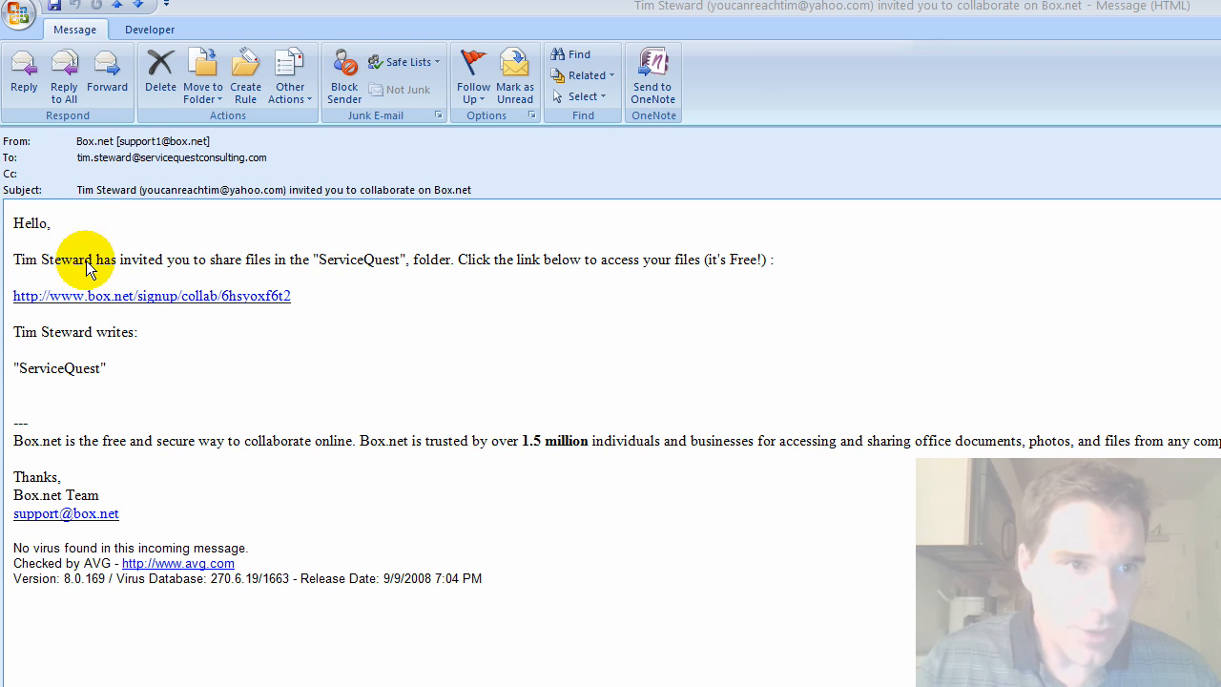
mouse_move(474, 332)
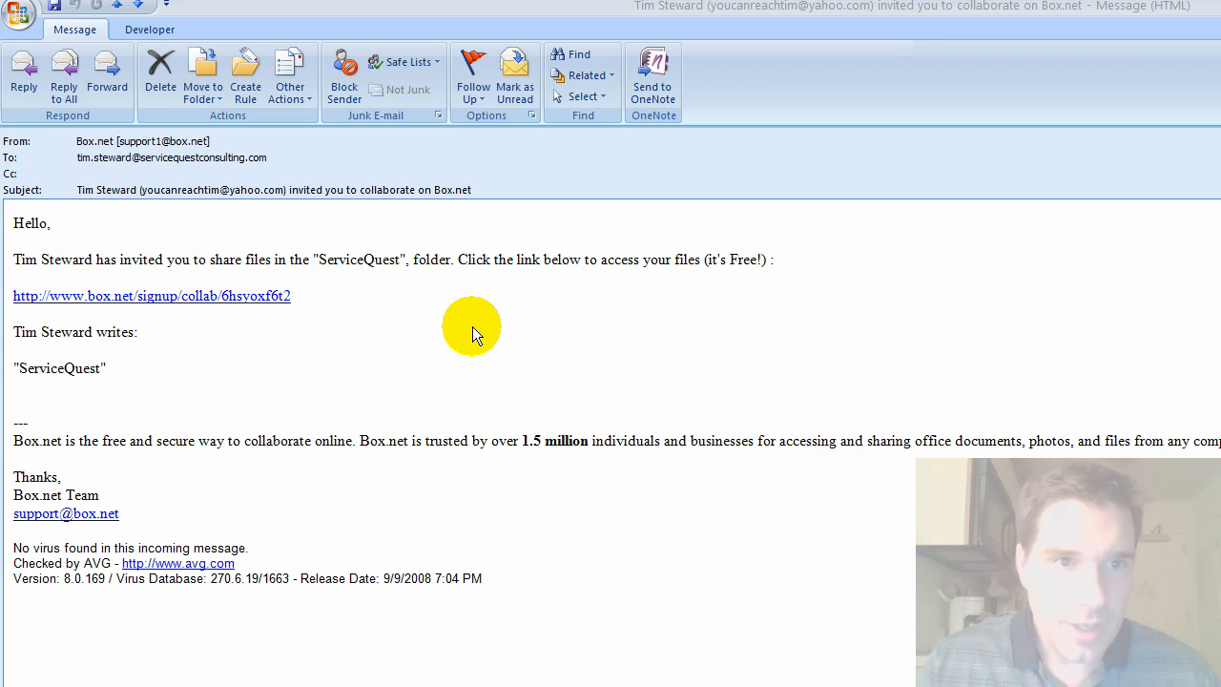
mouse_move(119, 302)
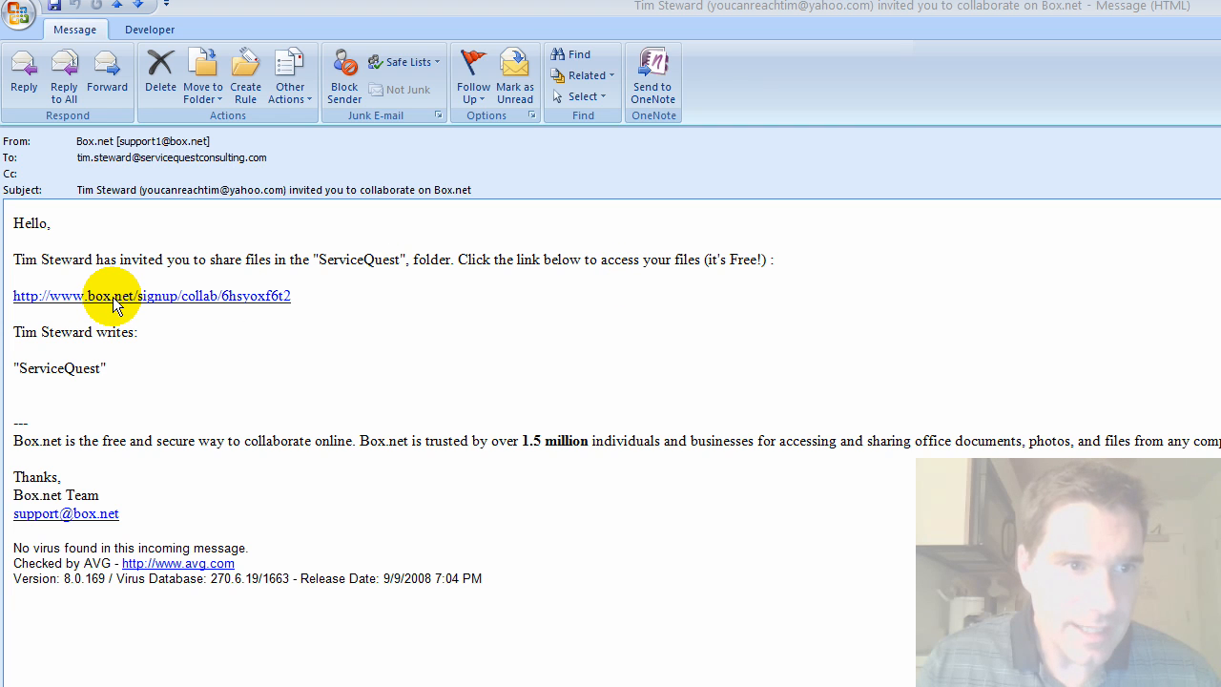
left_click(112, 295)
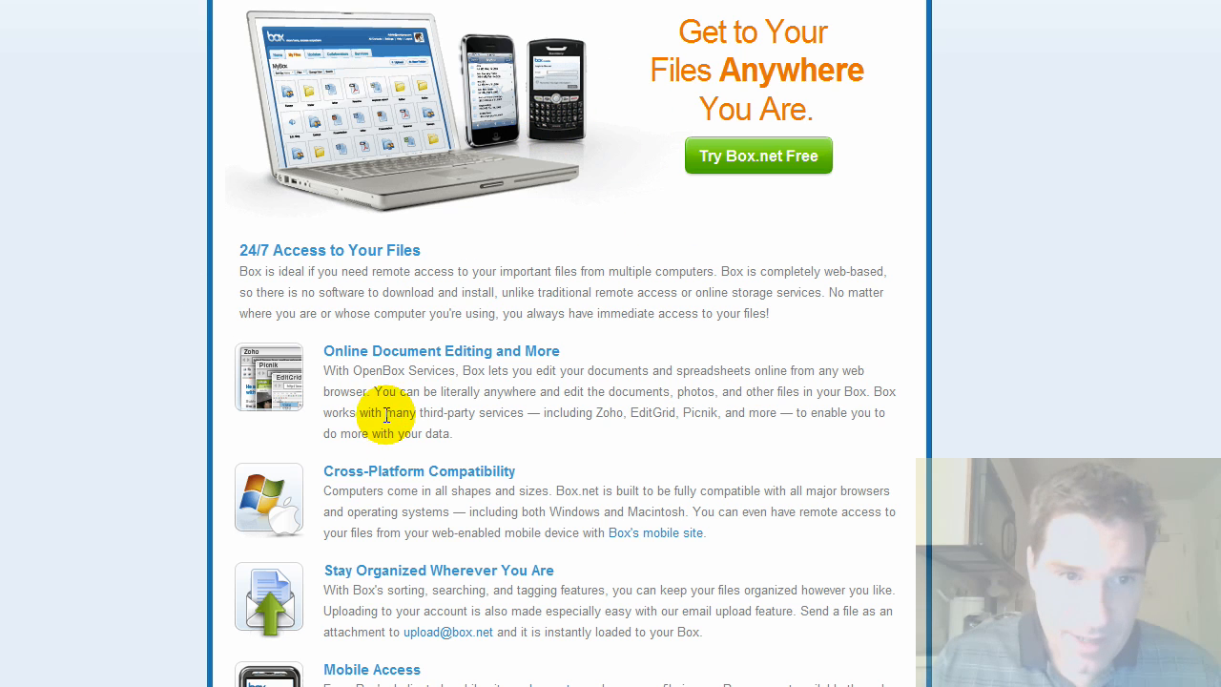
mouse_move(452, 255)
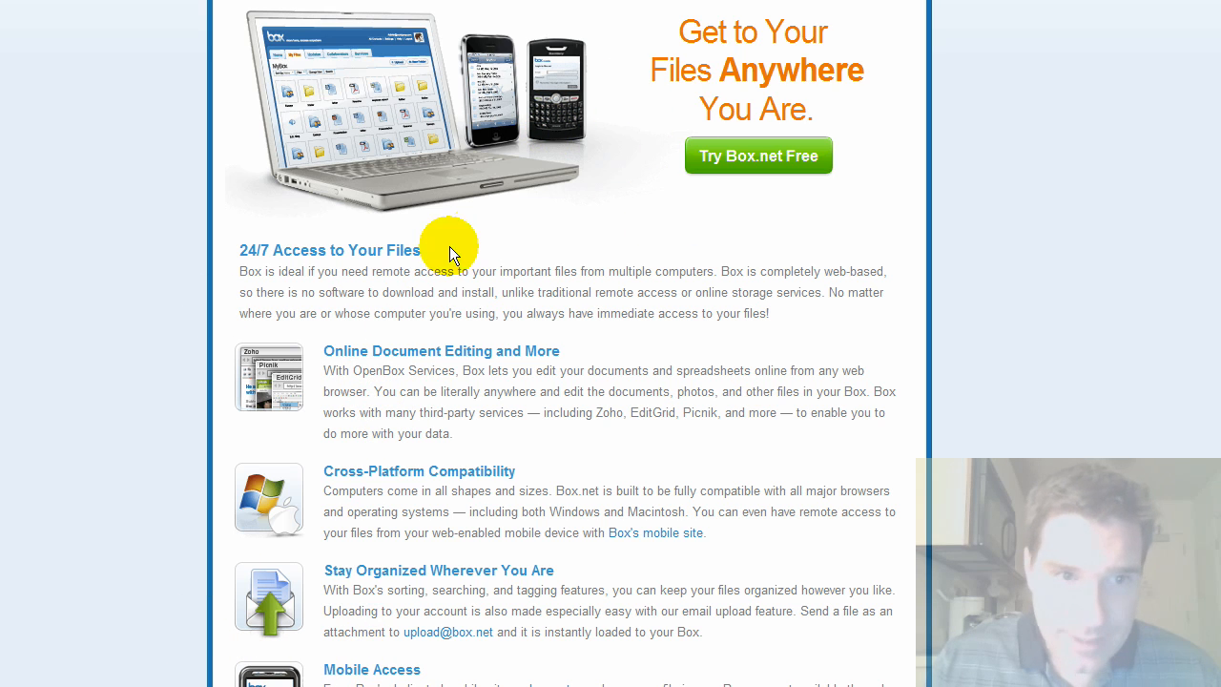
mouse_move(324, 477)
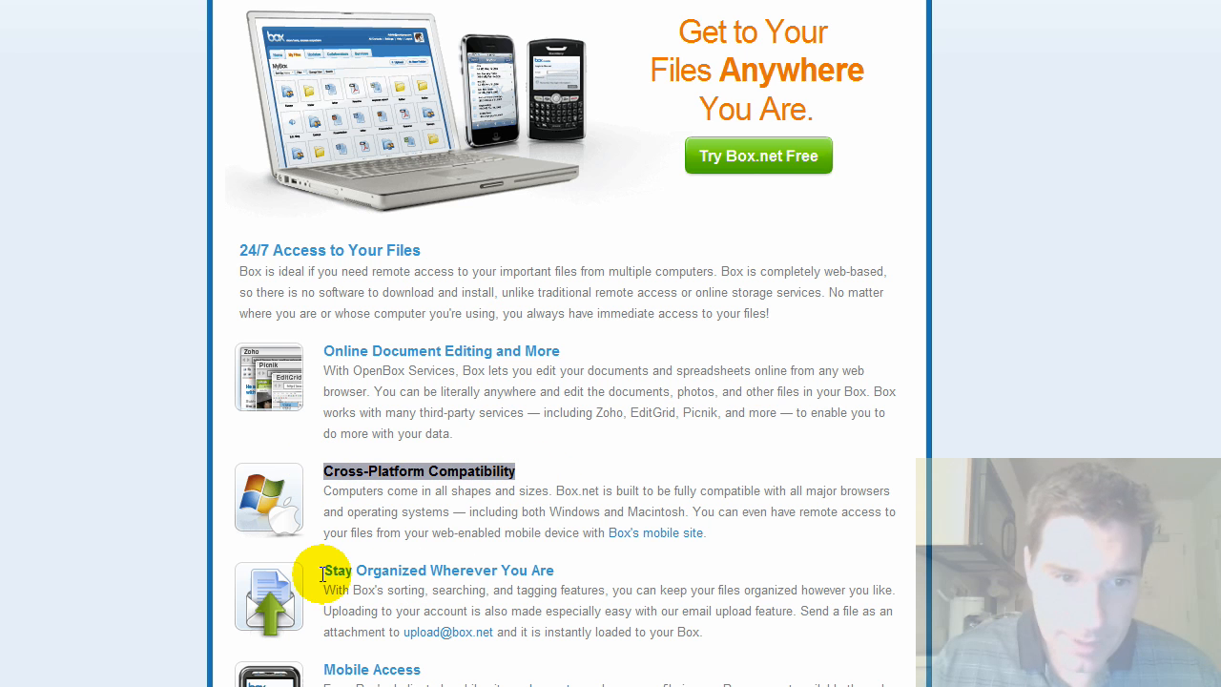
Scroll to Mobile Access and open the Compare Plans page
scroll("down", 3)
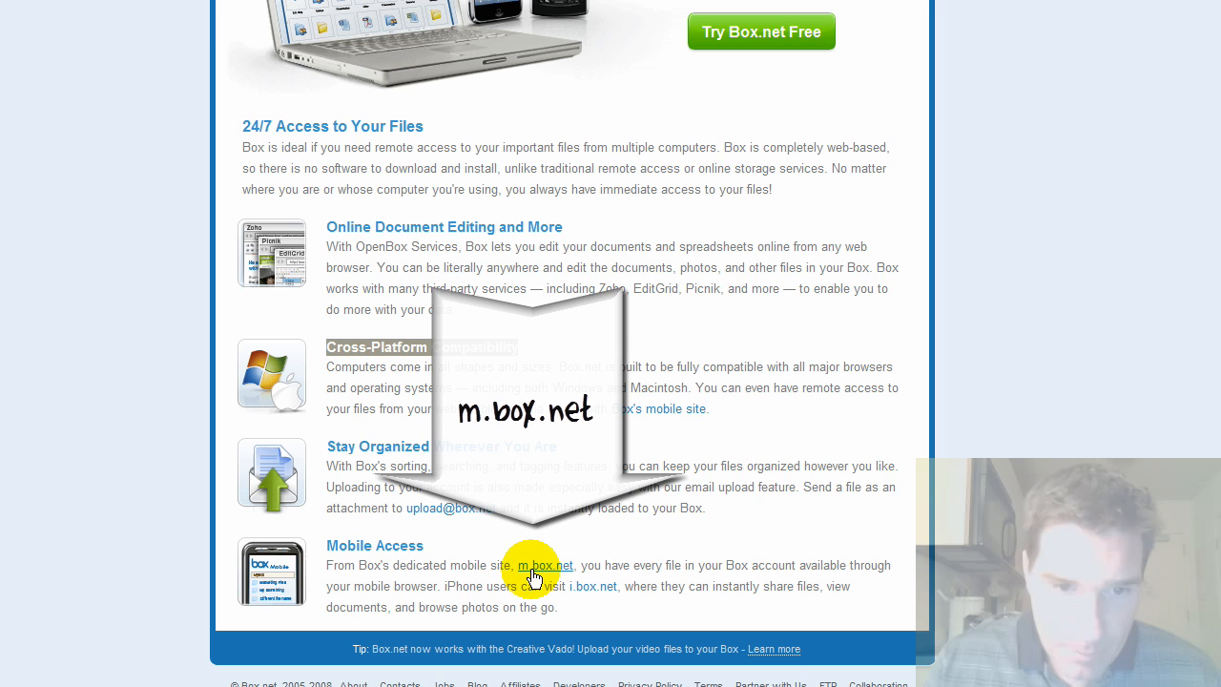
mouse_move(713, 566)
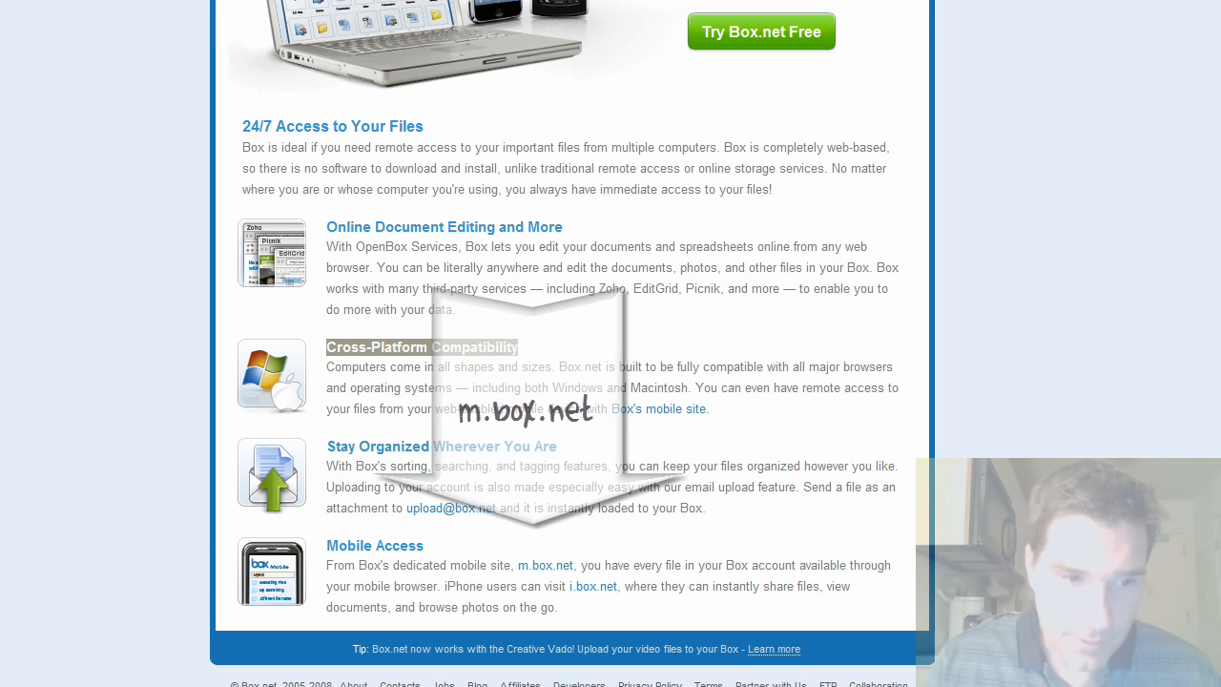
left_click(883, 148)
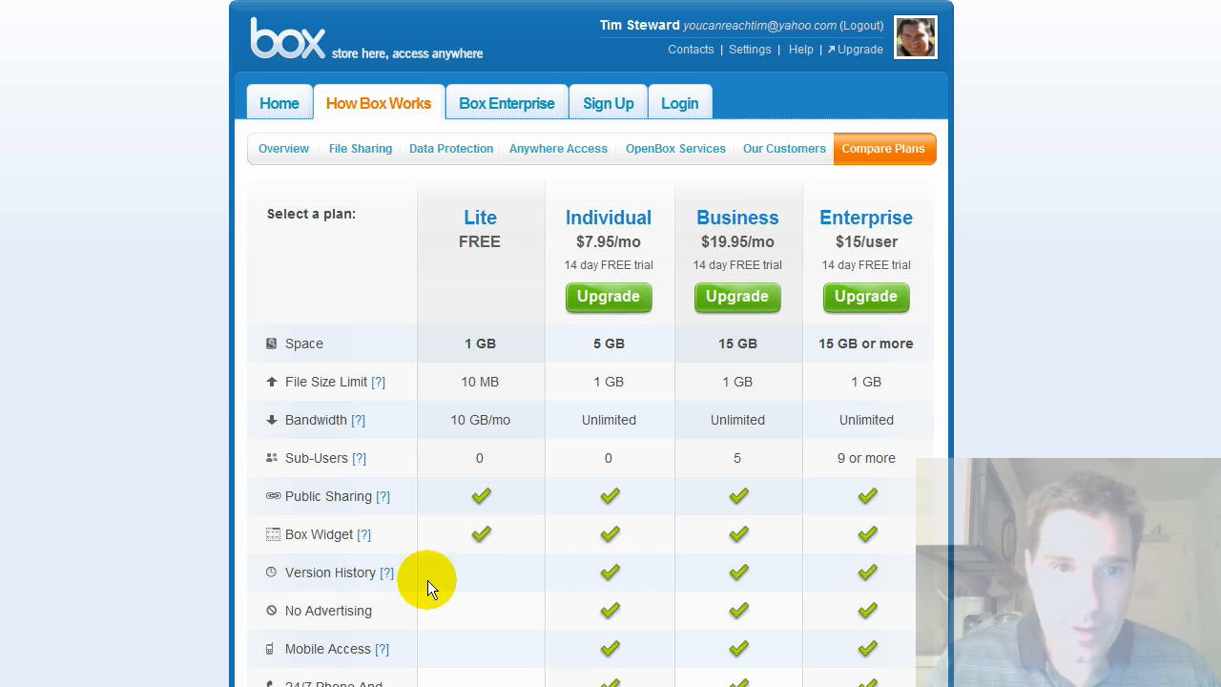
mouse_move(479, 240)
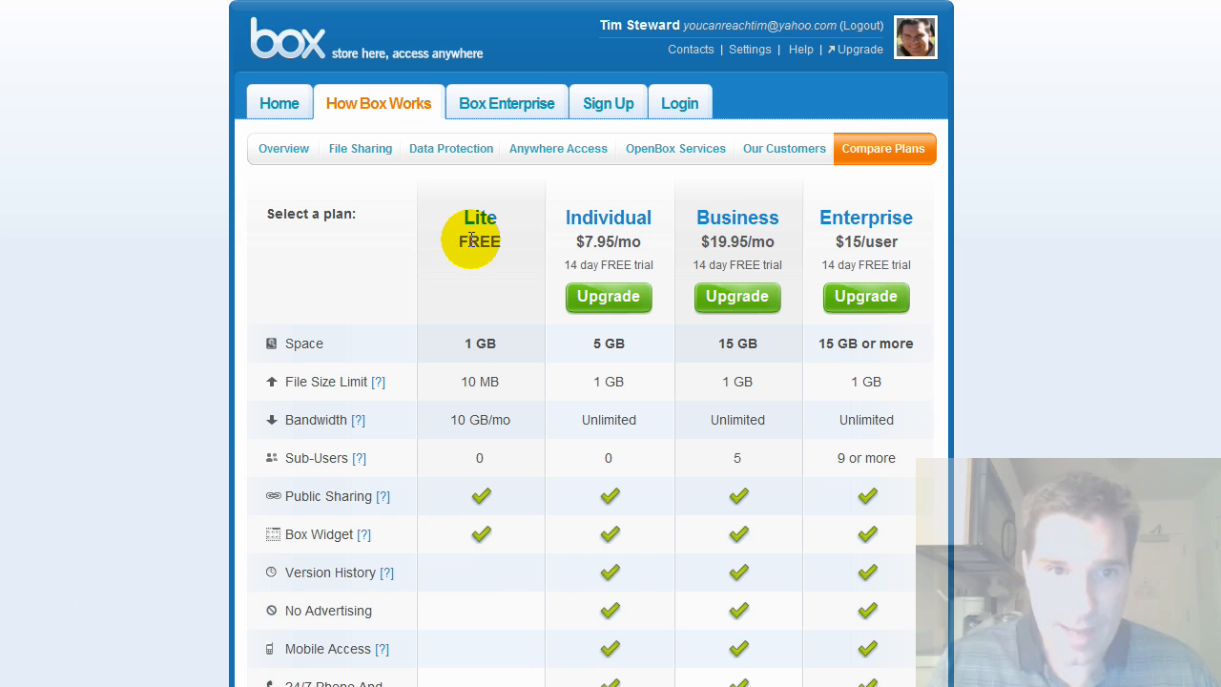
mouse_move(443, 461)
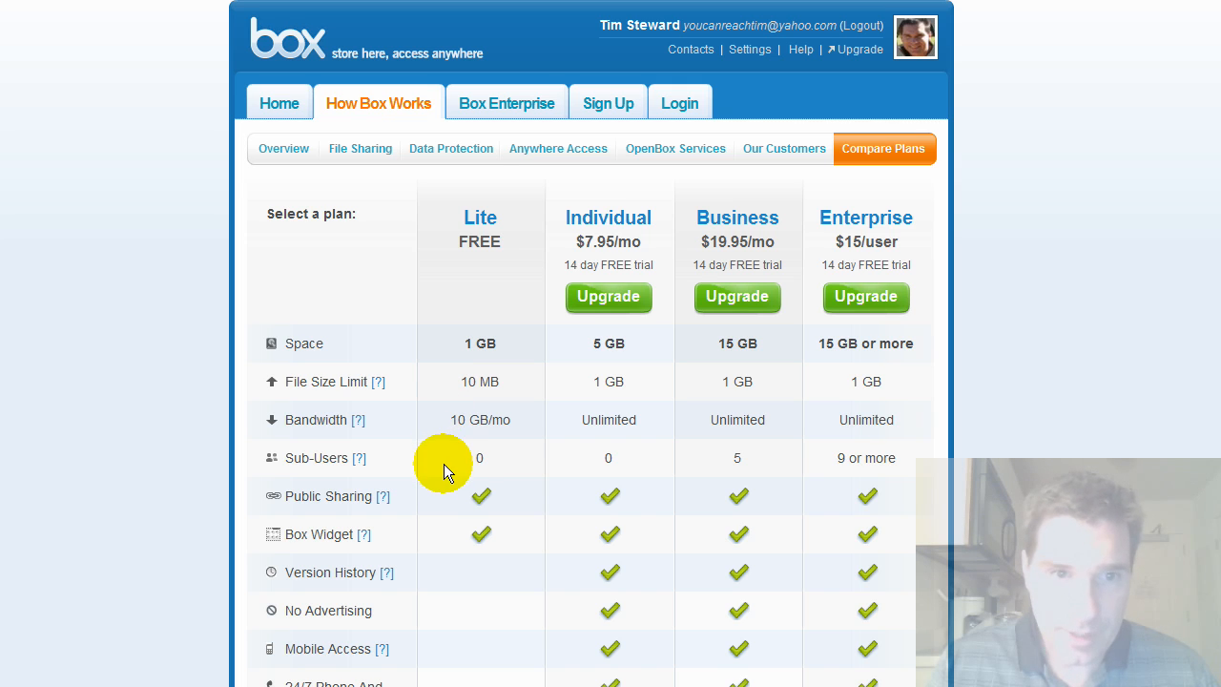
mouse_move(415, 419)
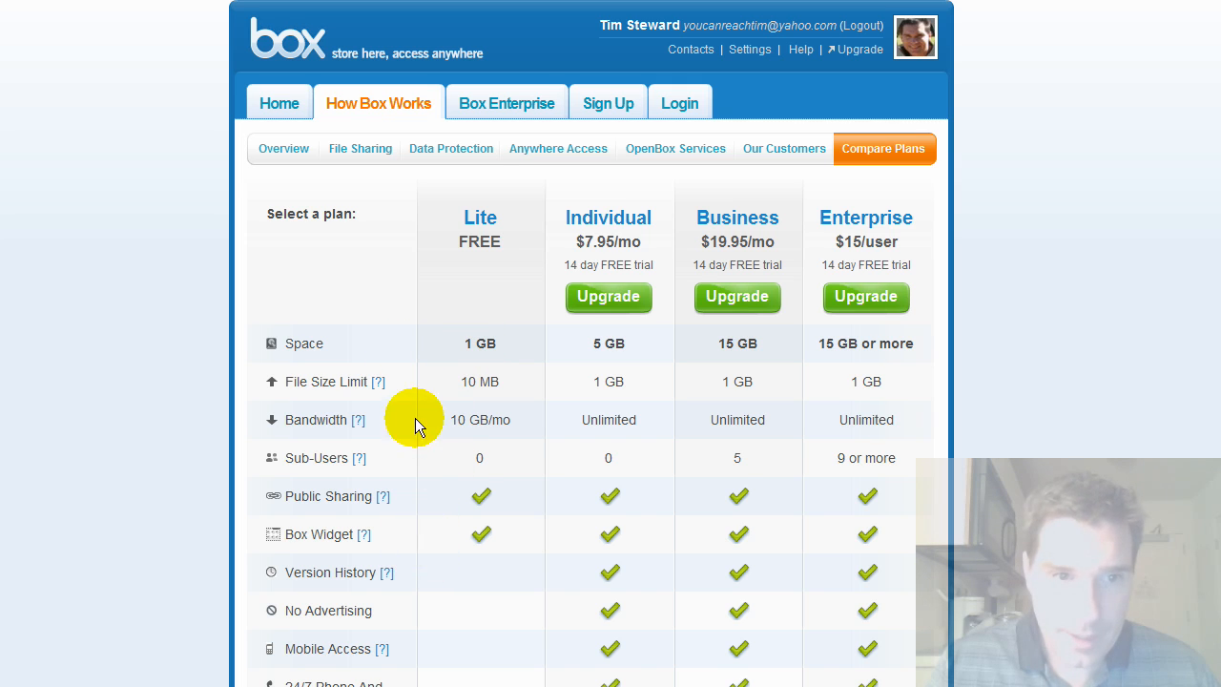
mouse_move(423, 615)
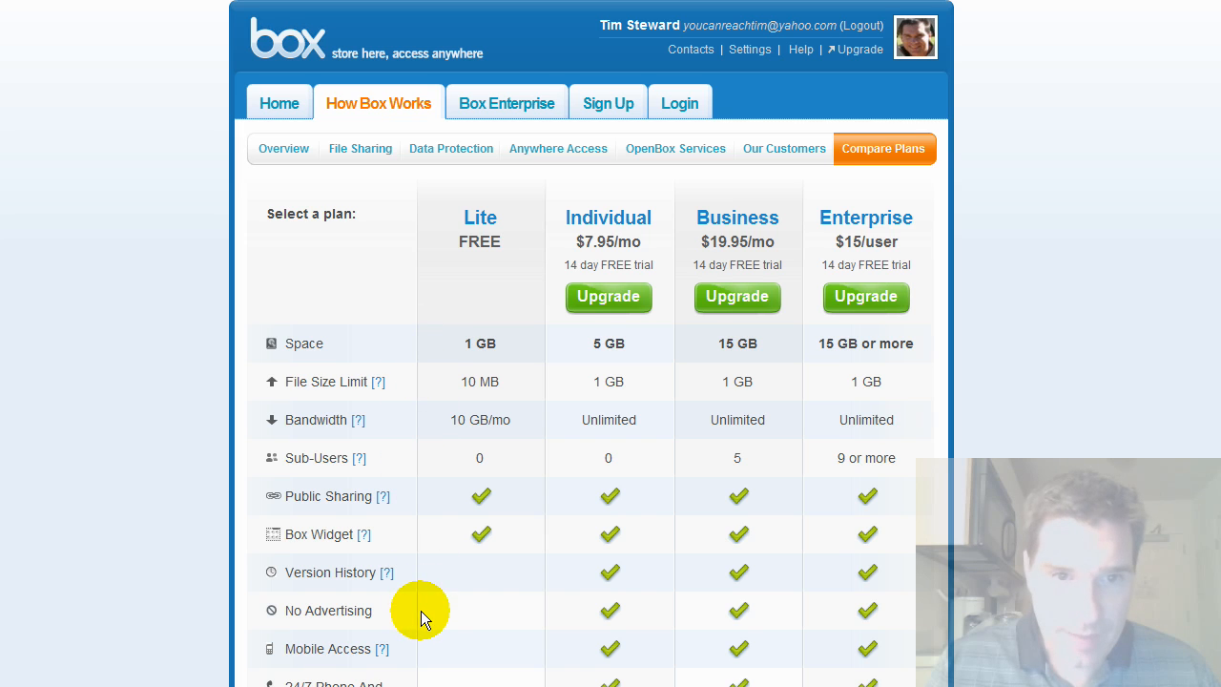
mouse_move(624, 396)
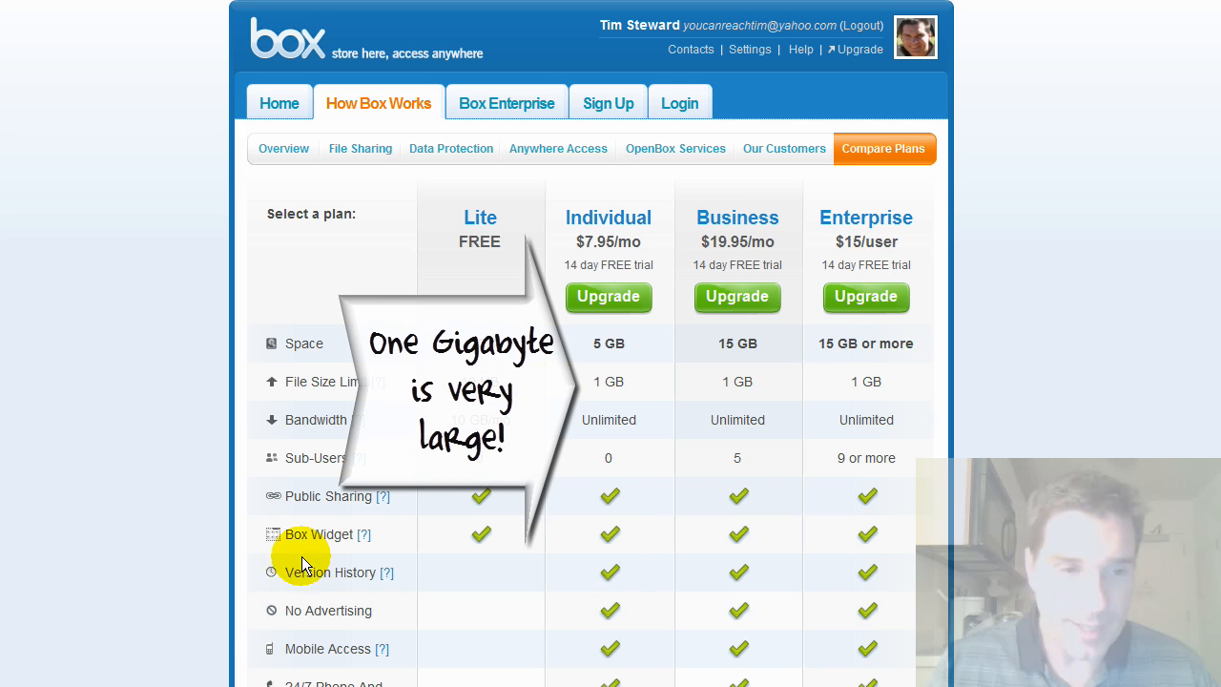
mouse_move(586, 386)
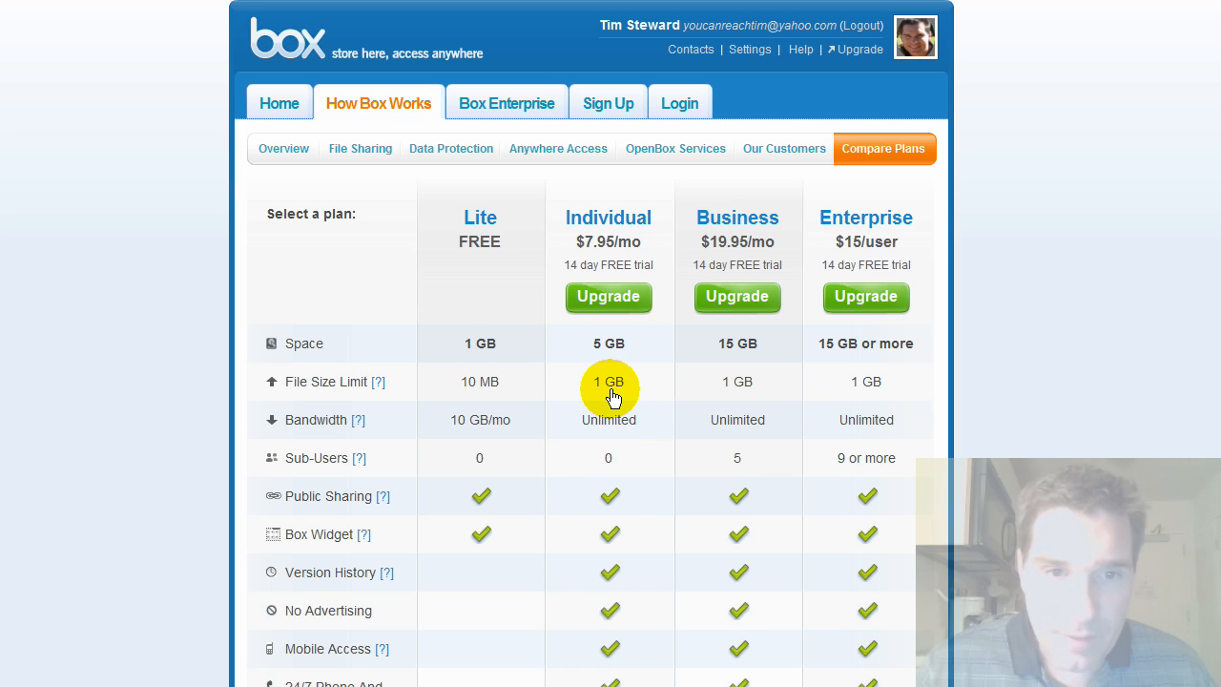
mouse_move(644, 285)
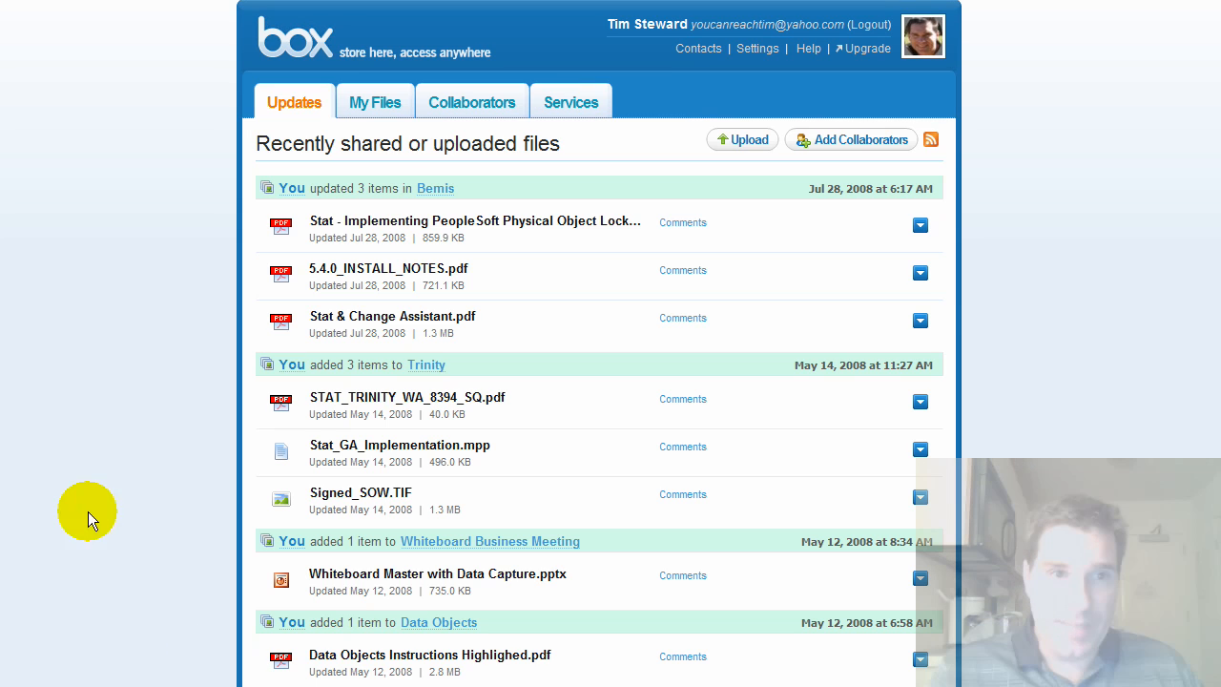
mouse_move(310, 111)
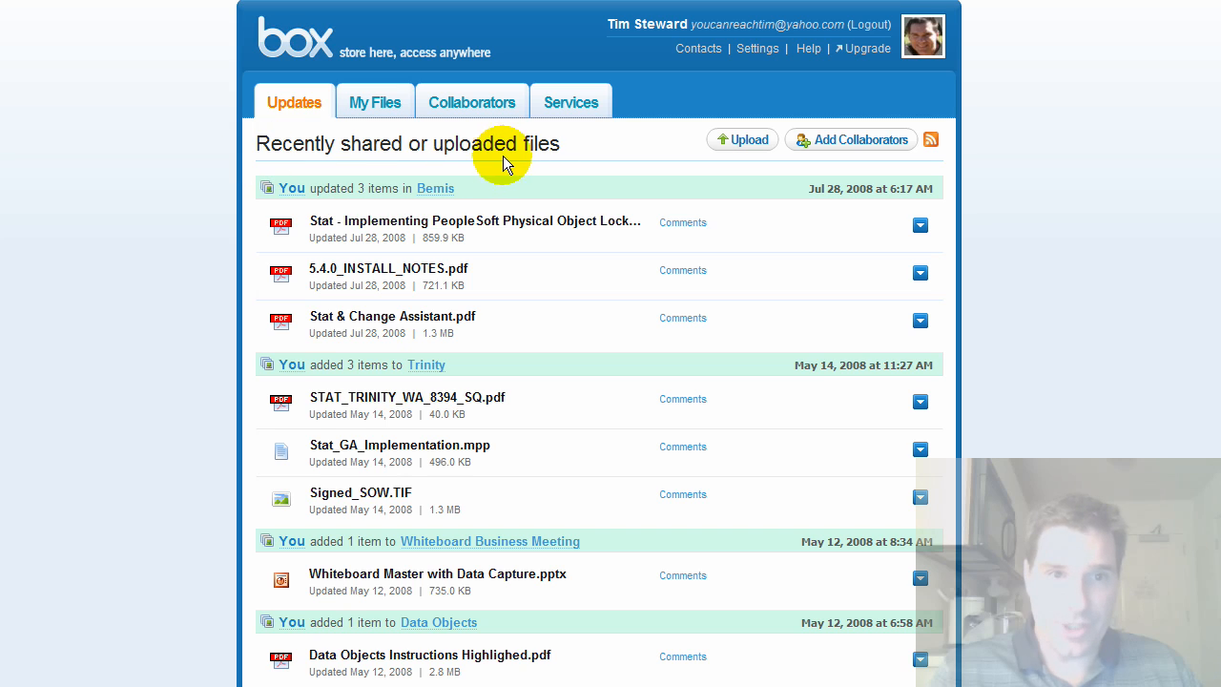
mouse_move(227, 331)
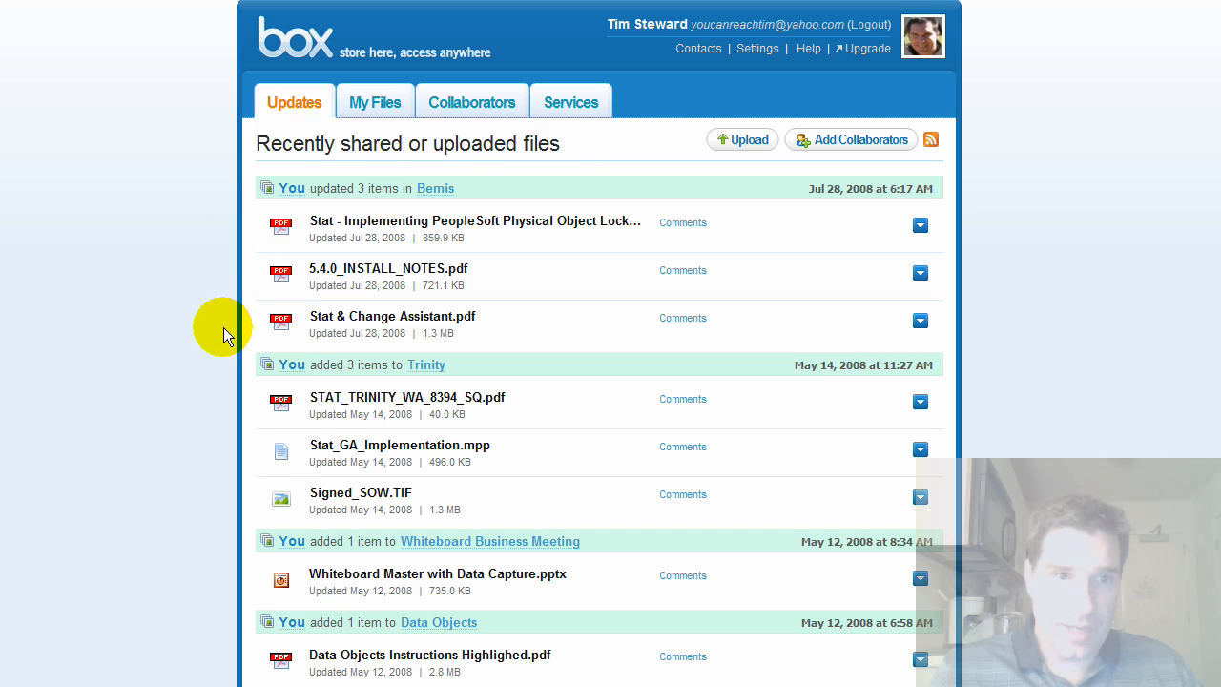